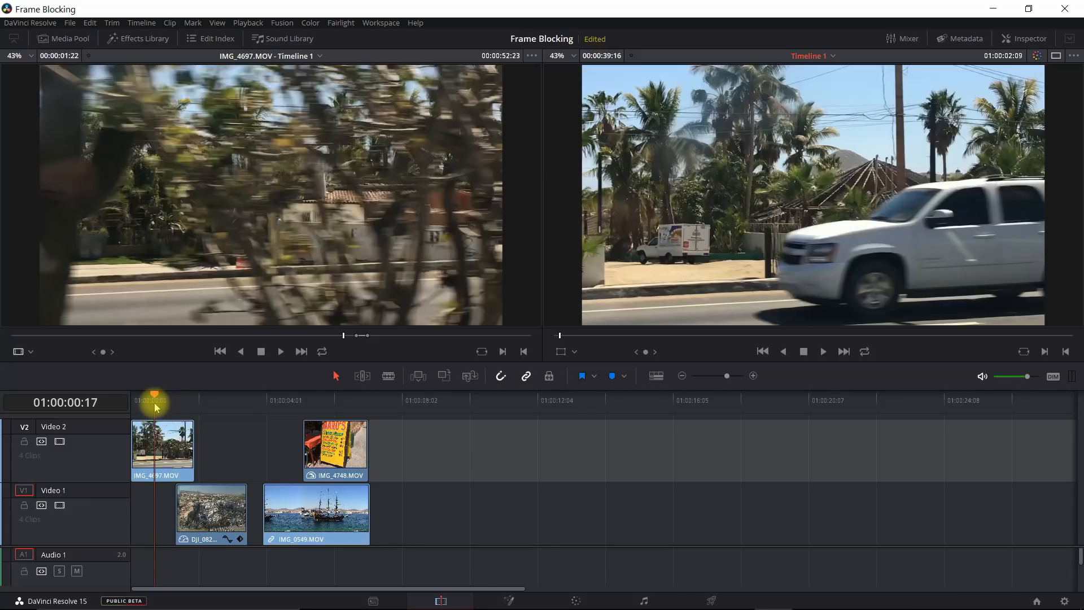
Play through the street and aerial clips and park on the frame where the pole enters.
key(Right)
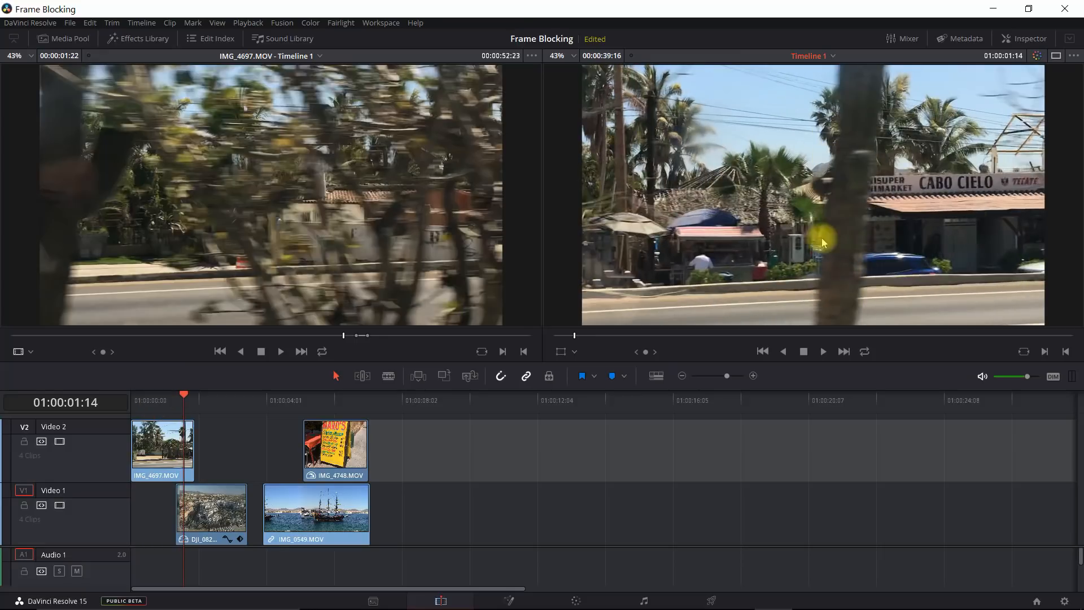
mouse_move(861, 173)
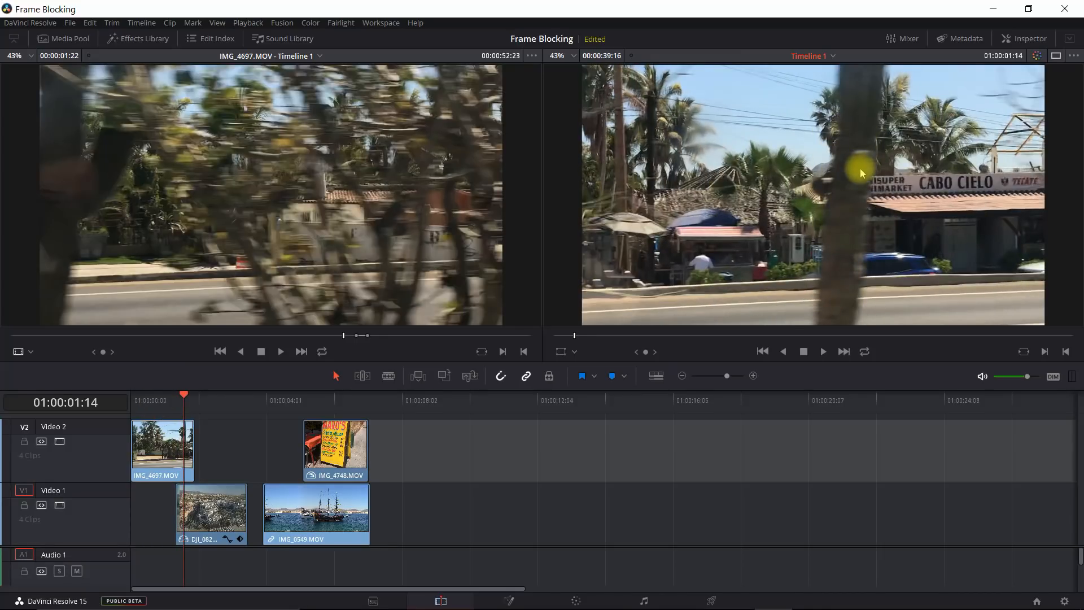
key(Right)
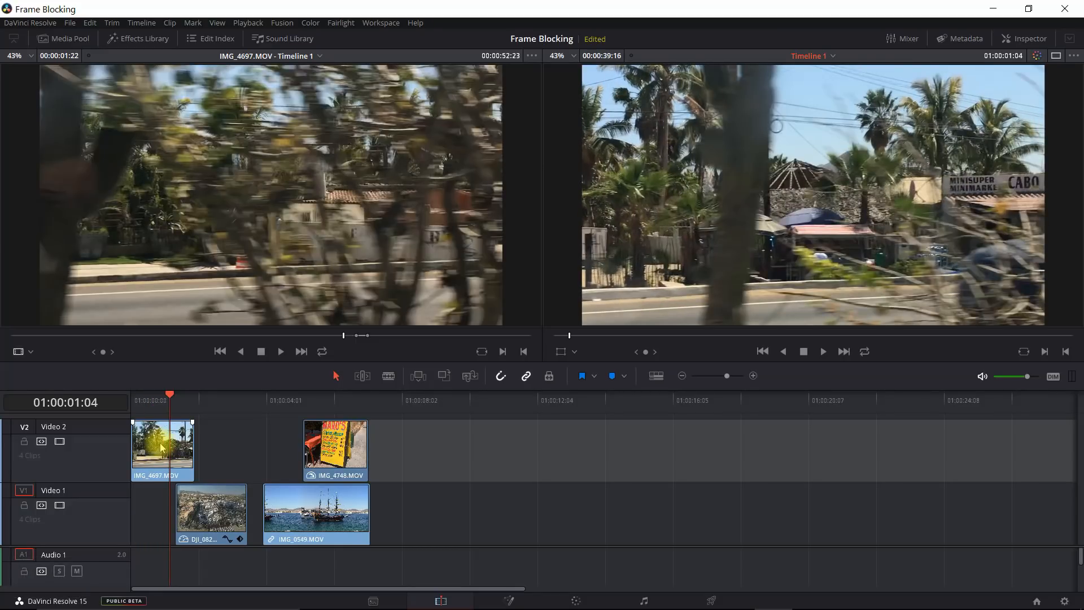
click(212, 508)
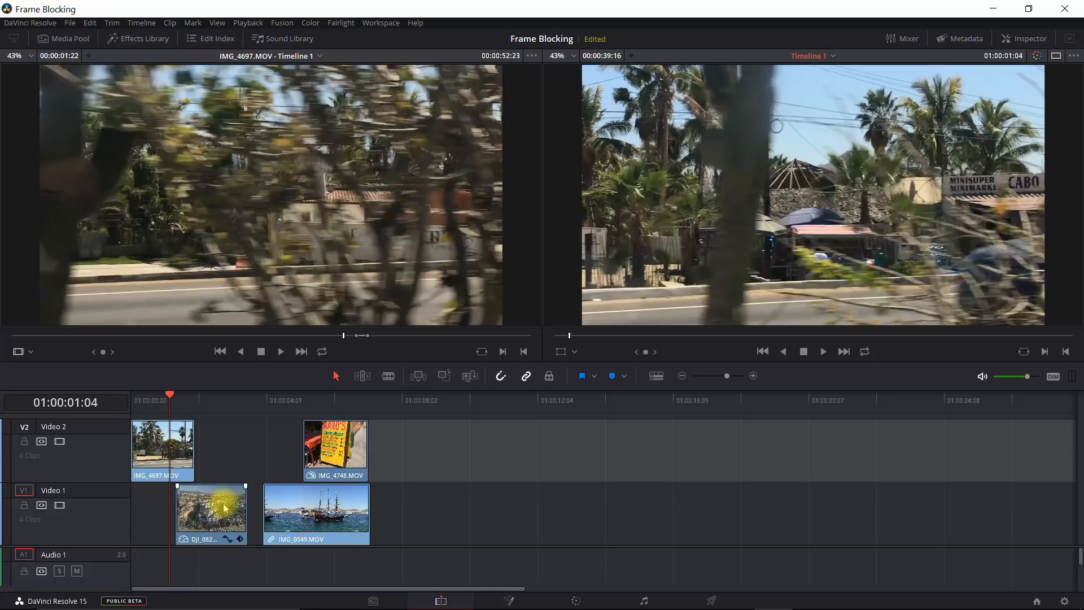
click(286, 400)
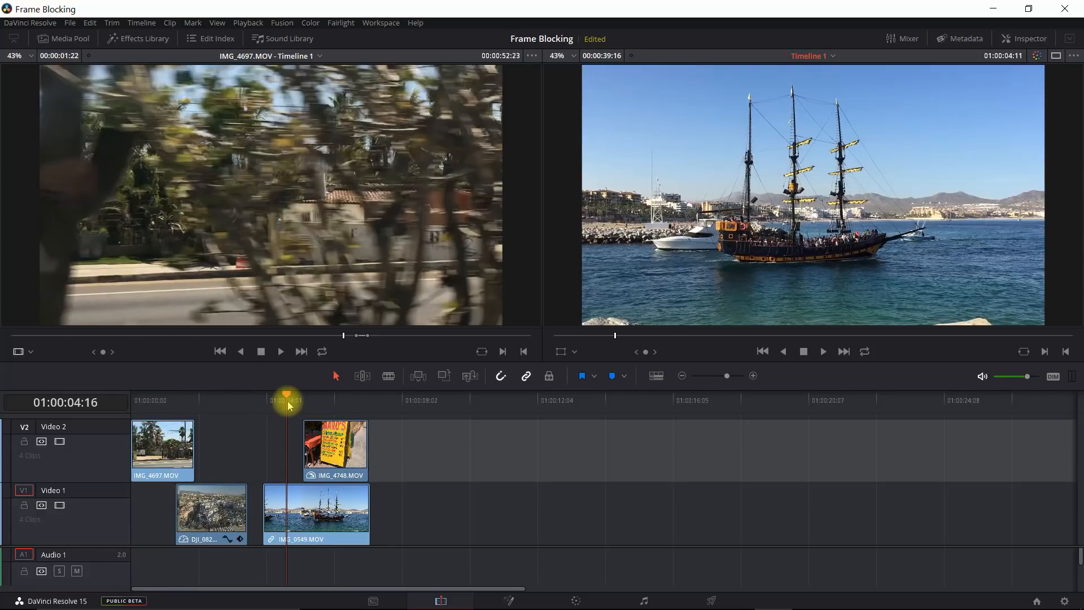
key(Right)
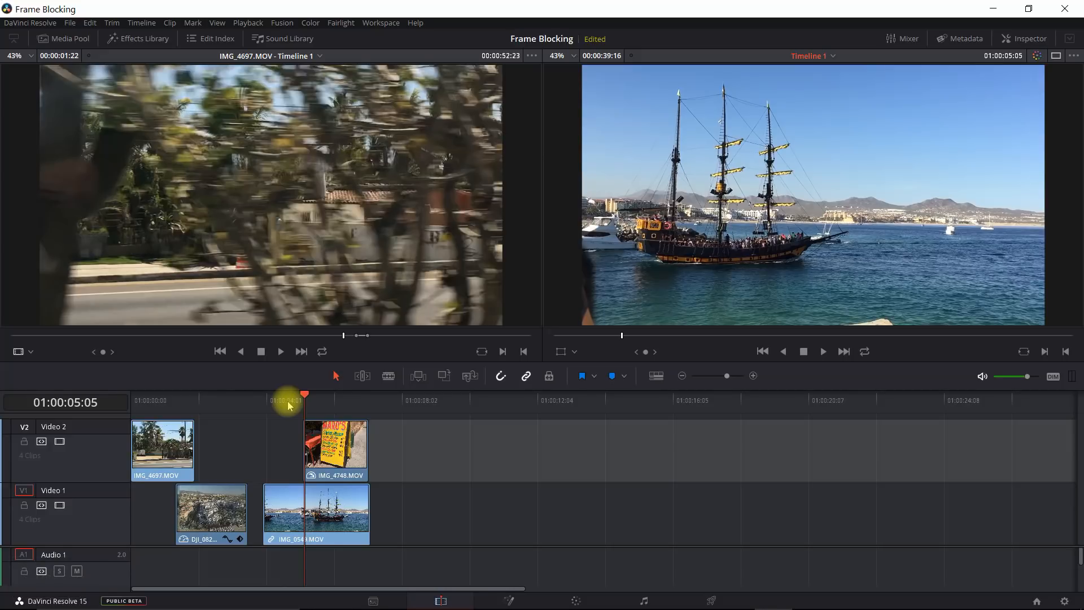
key(Right)
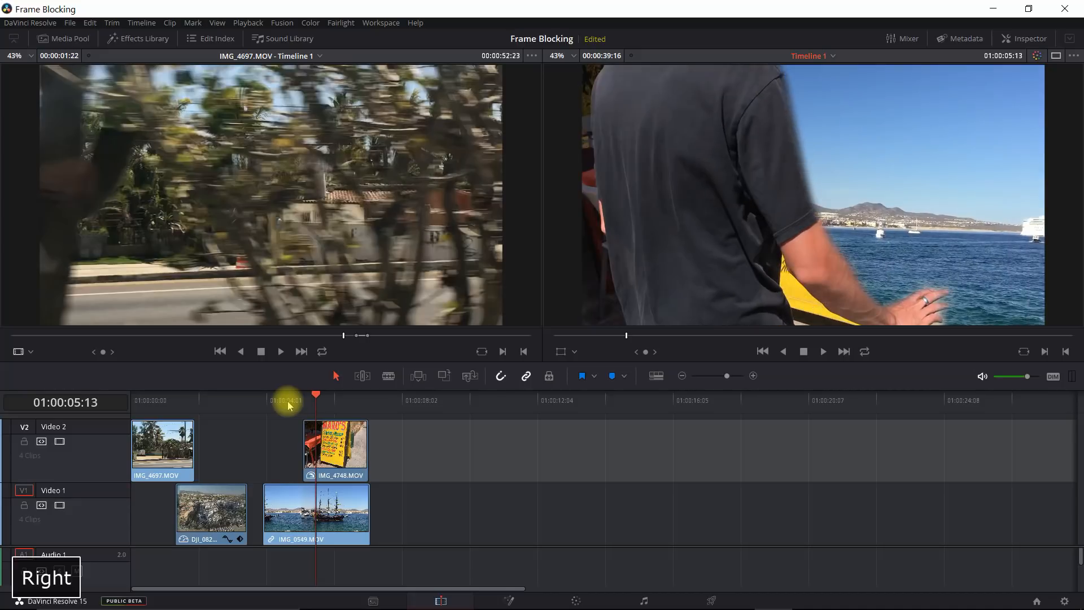
key(Right)
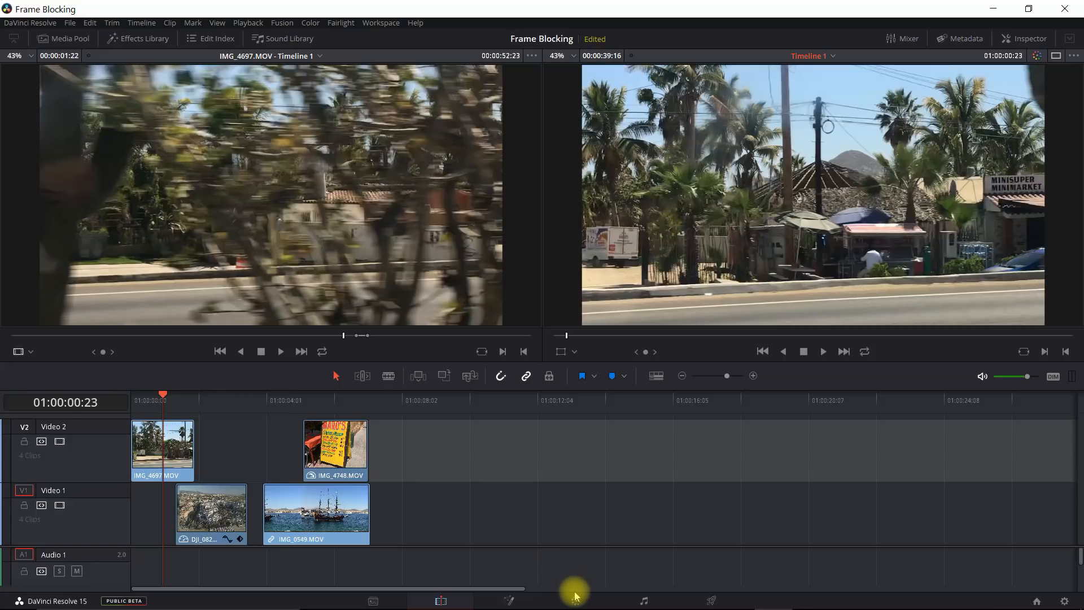
mouse_move(510, 598)
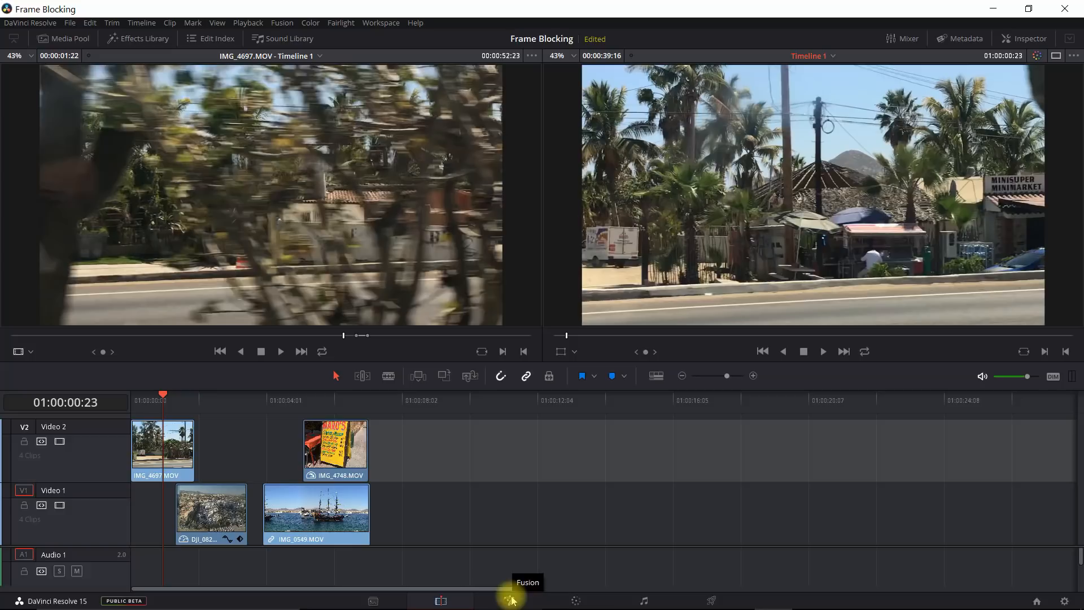
mouse_move(577, 604)
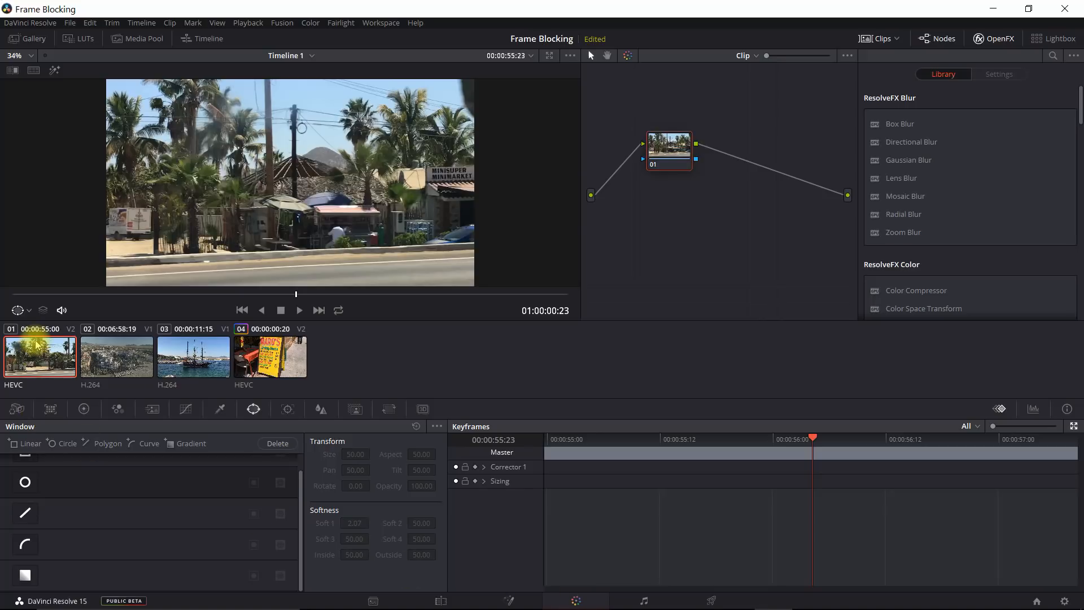
mouse_move(36, 294)
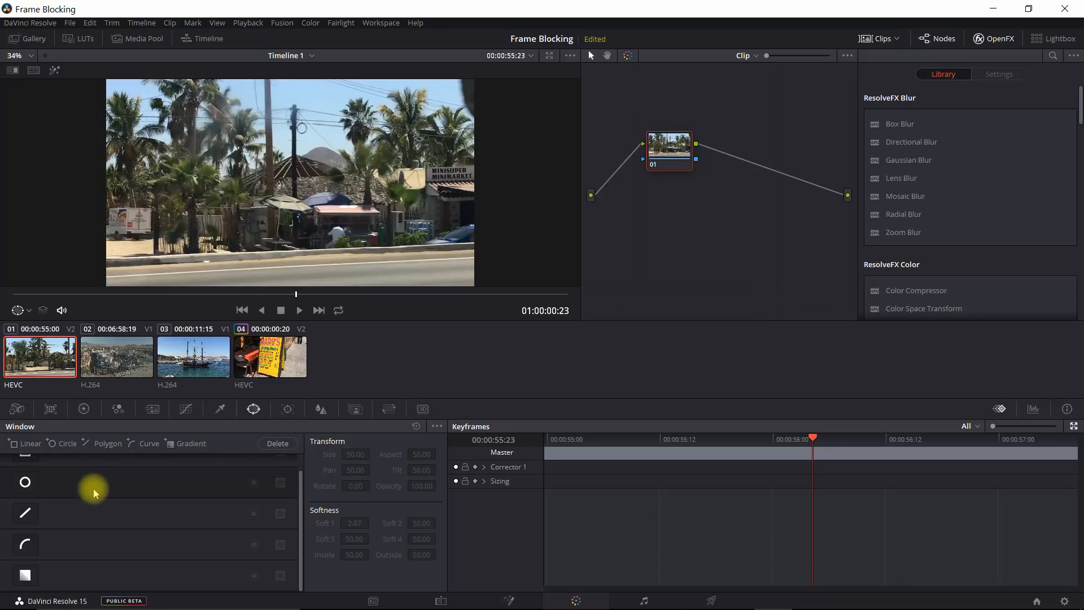
Add a curve power window to the street clip's corrector node.
click(26, 545)
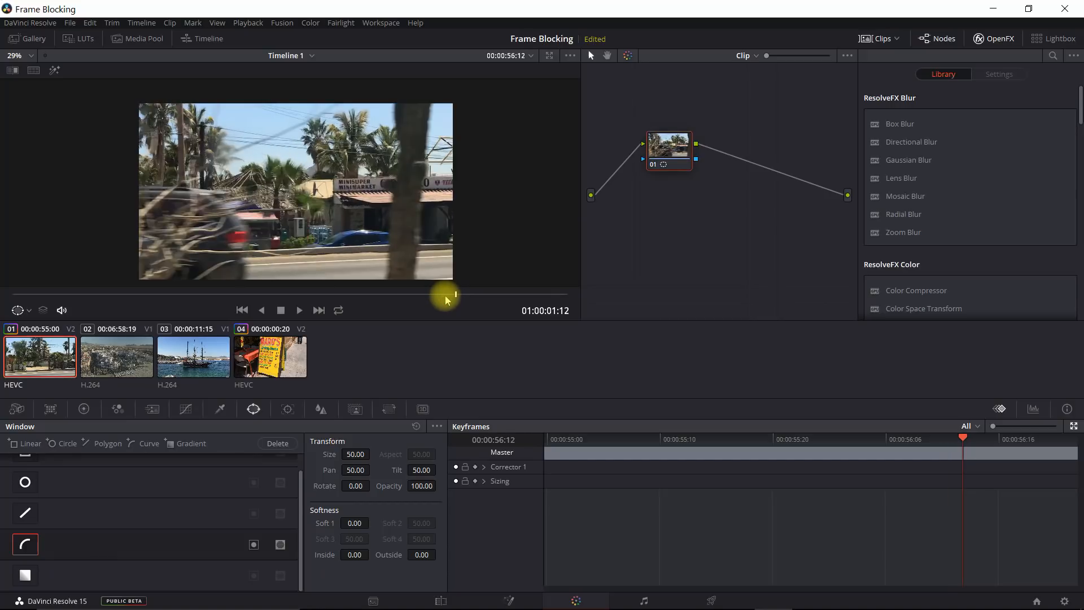
Outline the dark pole with a four-point curve mask and isolate it in Highlight view.
click(261, 310)
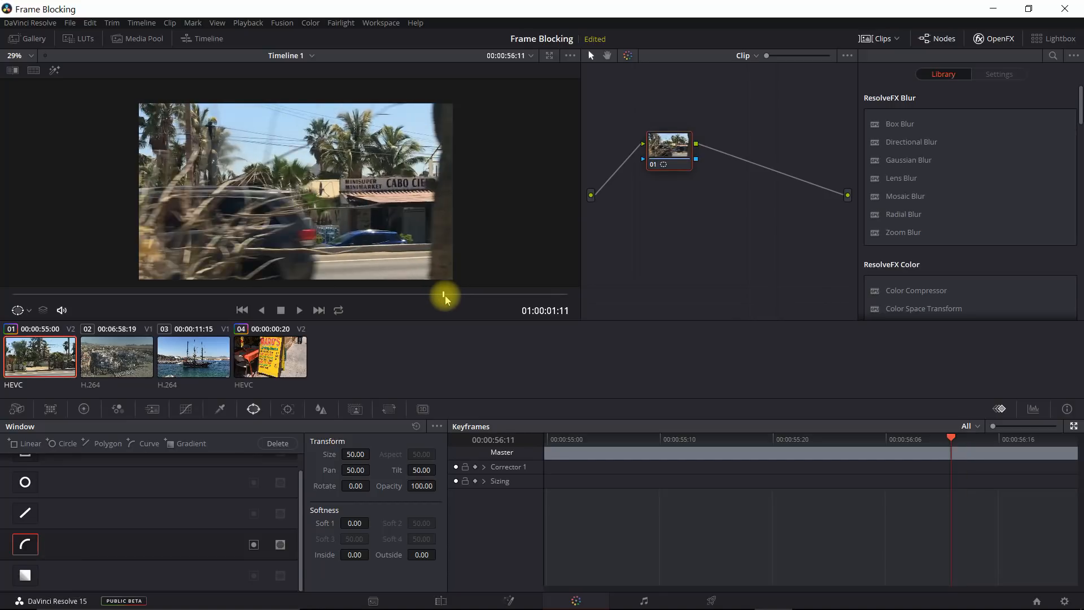
key(Right)
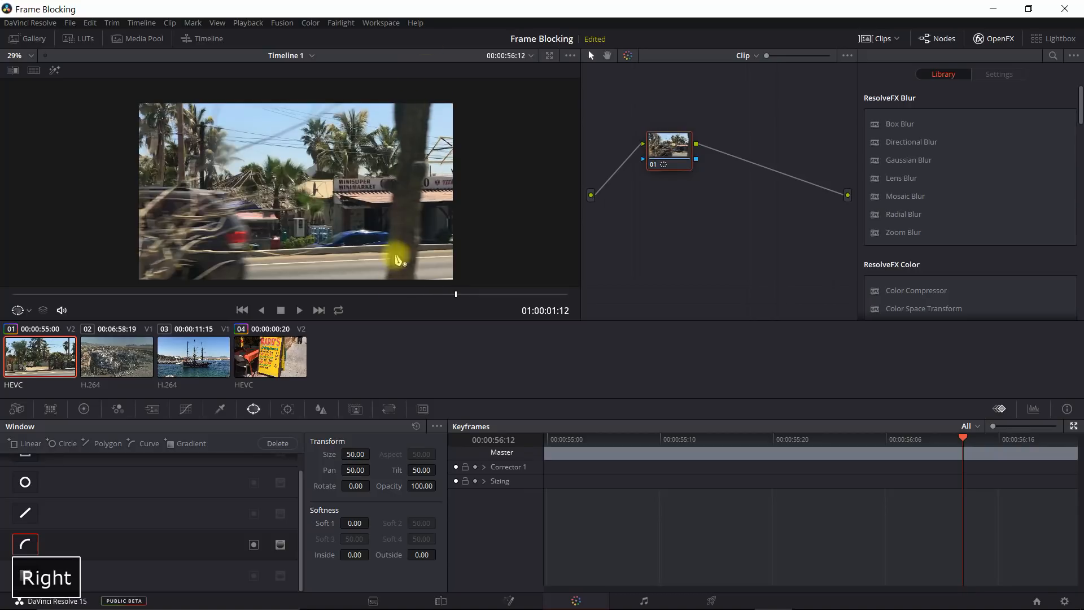
mouse_move(443, 120)
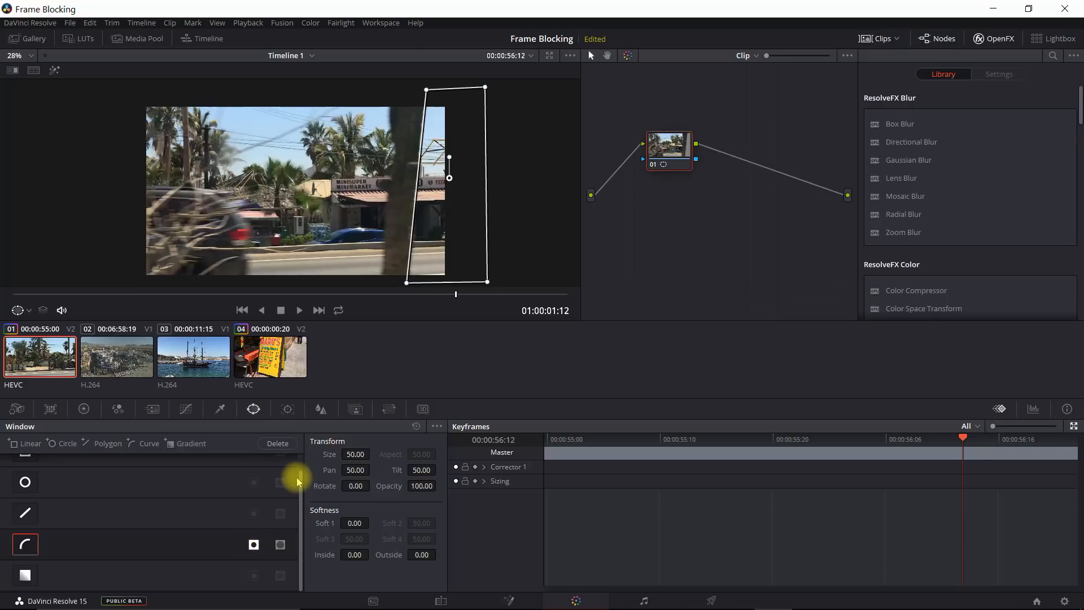
mouse_move(52, 69)
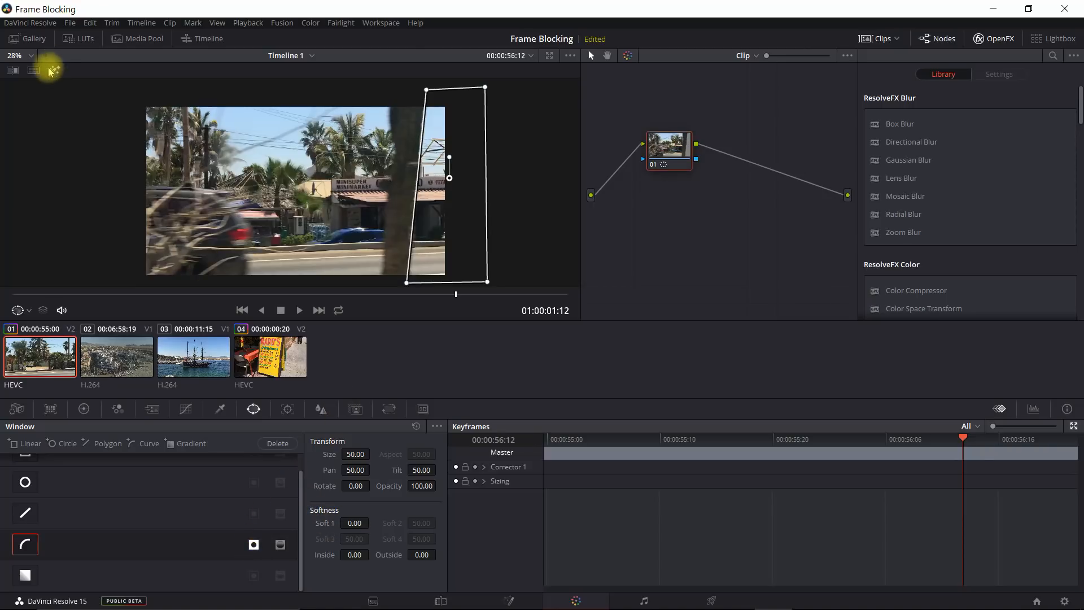
click(53, 70)
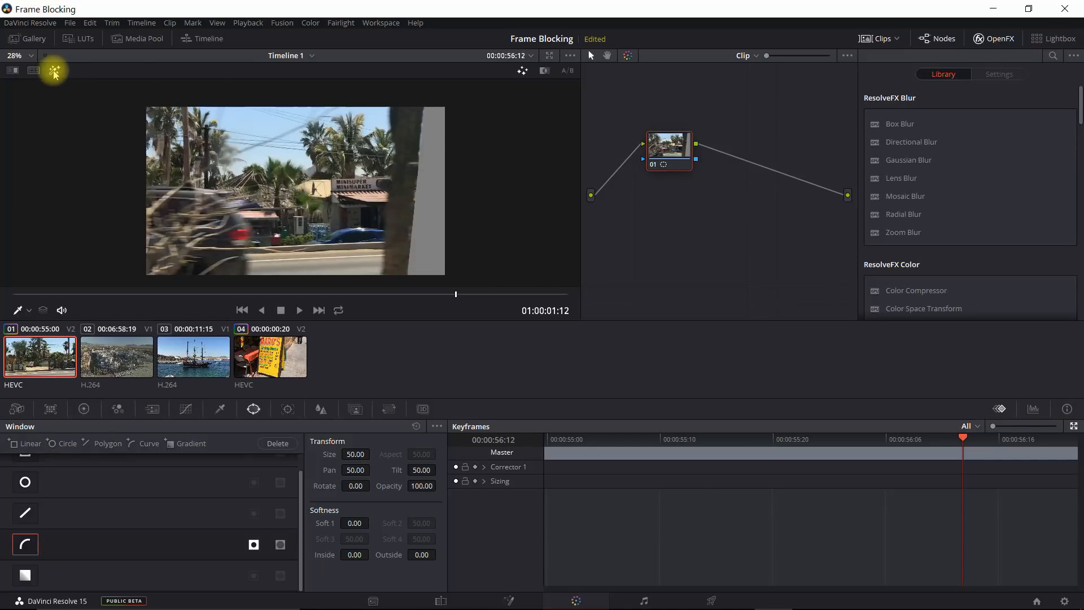
mouse_move(54, 70)
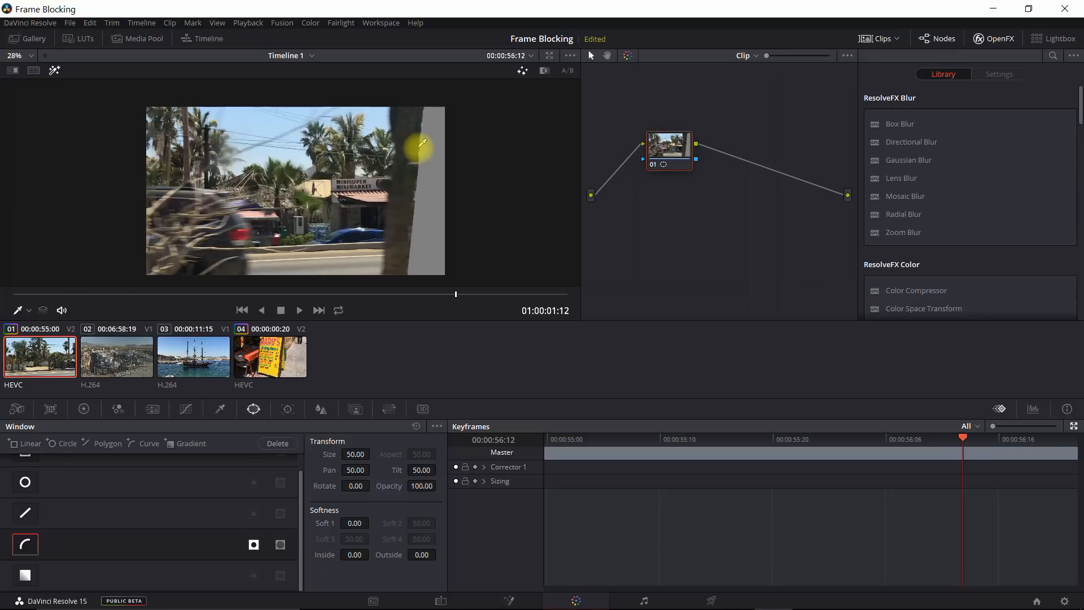
key(Escape)
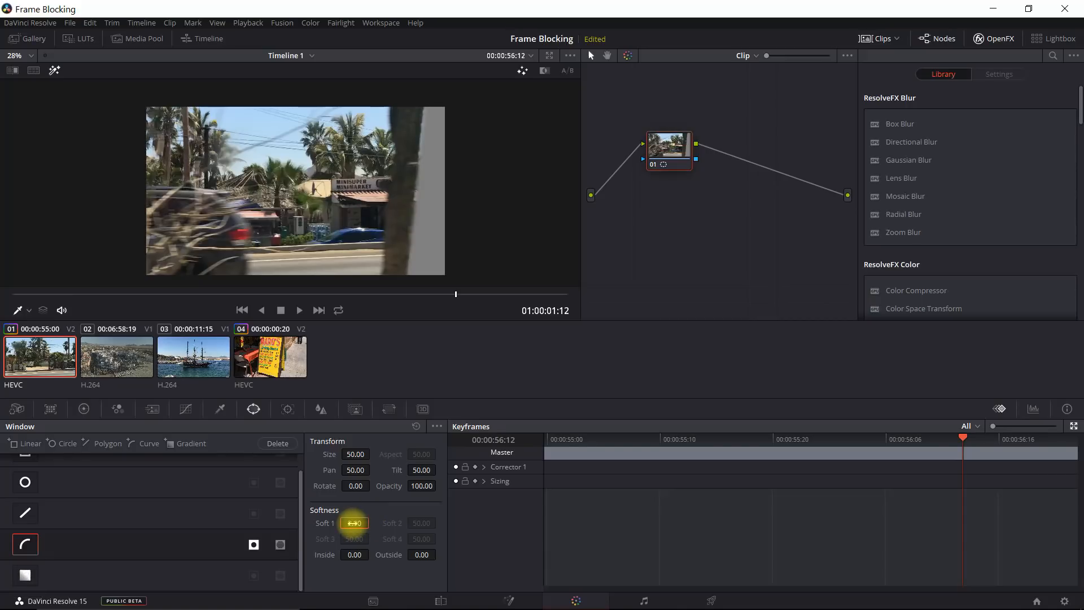
Soften the pole mask to 2.30 with outside softness 1.16 and nudge its position.
click(25, 575)
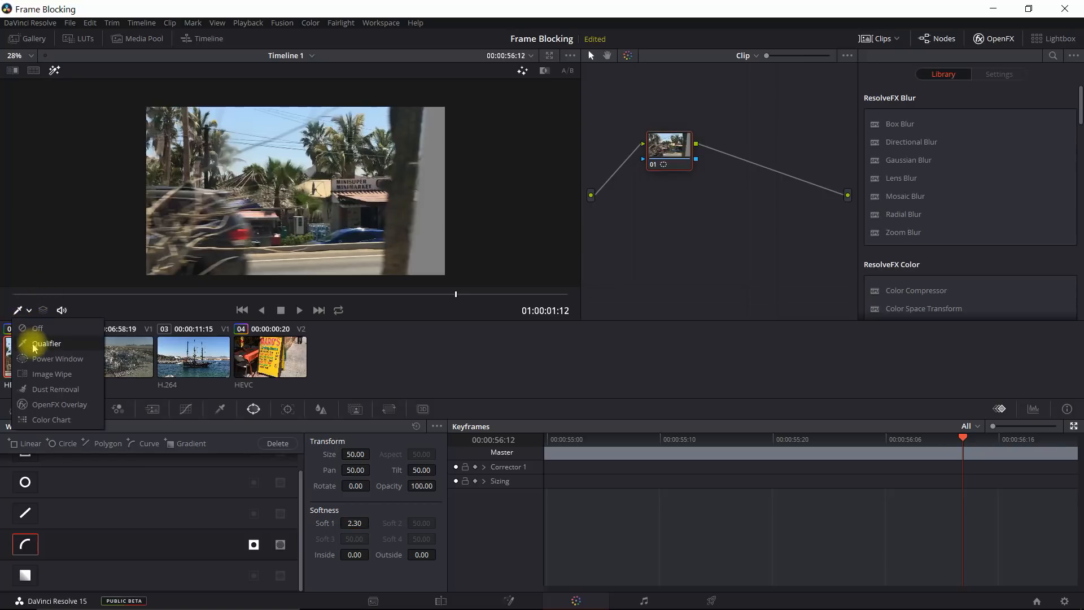
click(57, 359)
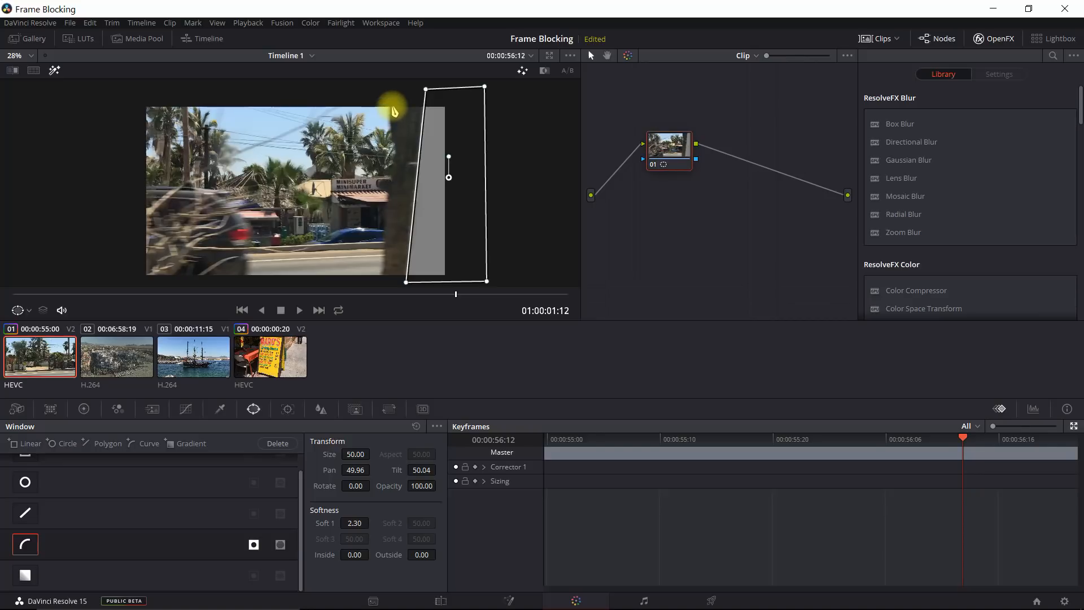
mouse_move(391, 118)
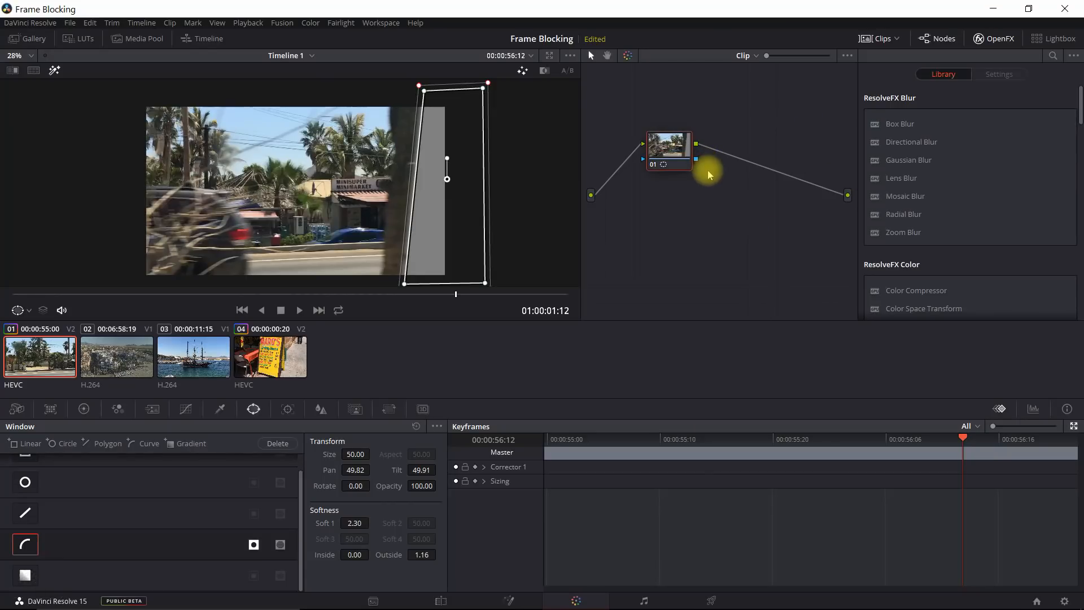
mouse_move(748, 192)
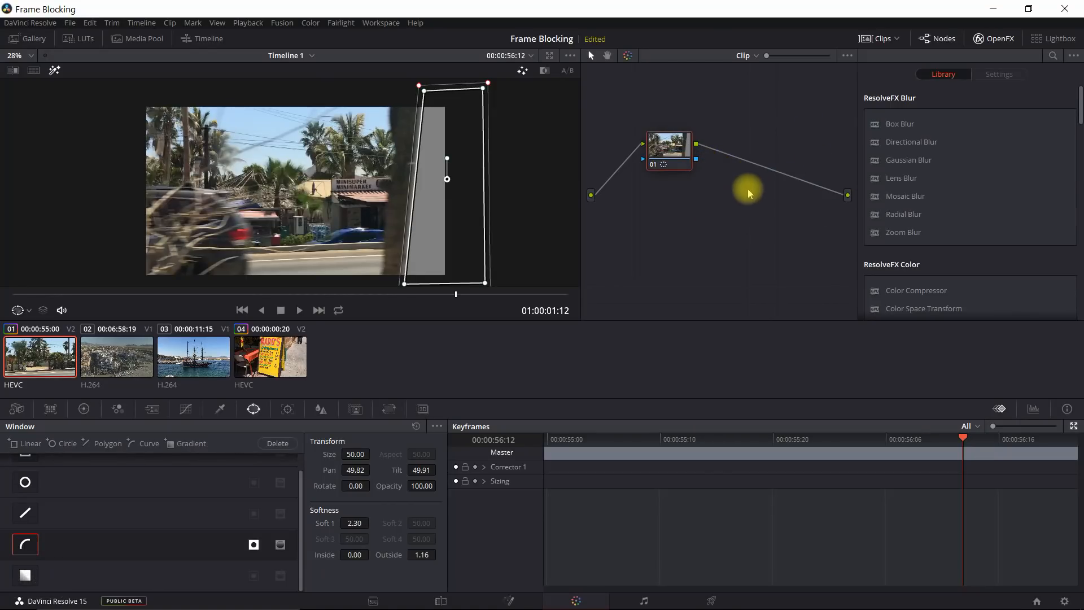
right_click(750, 193)
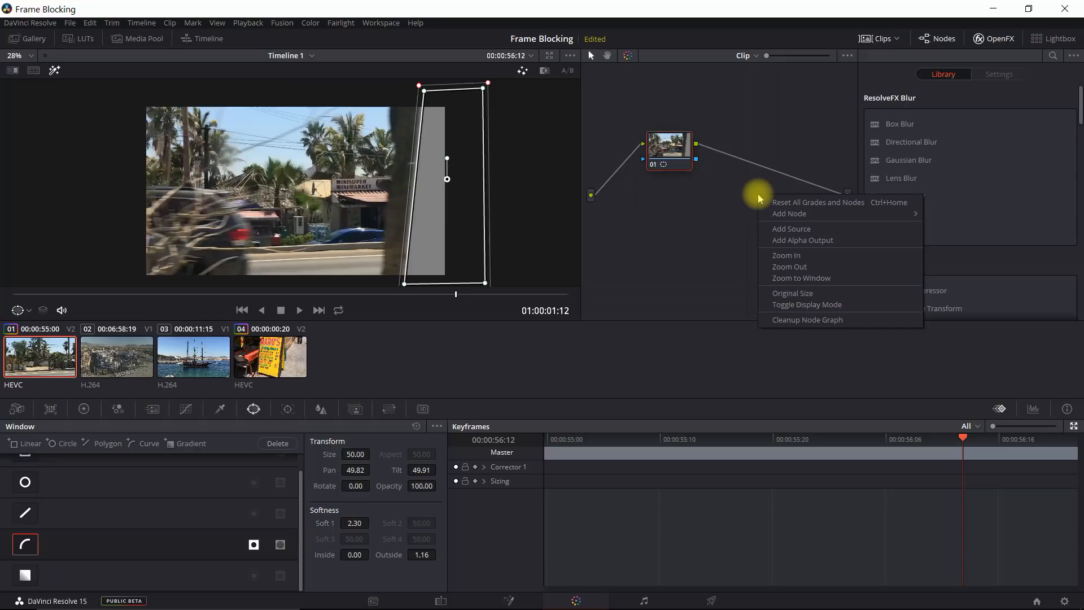
mouse_move(768, 203)
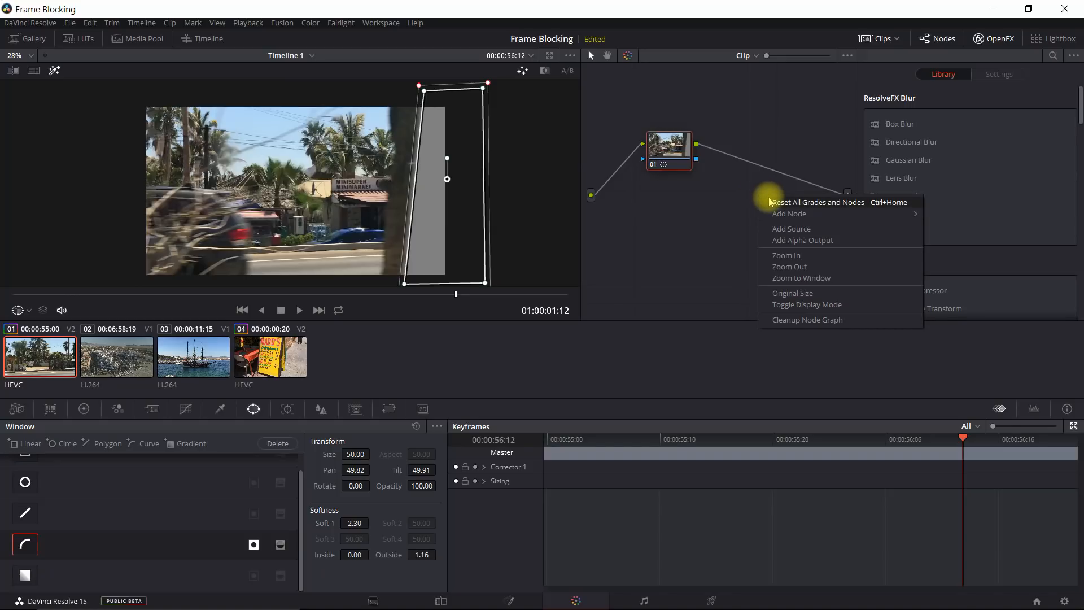
mouse_move(805, 282)
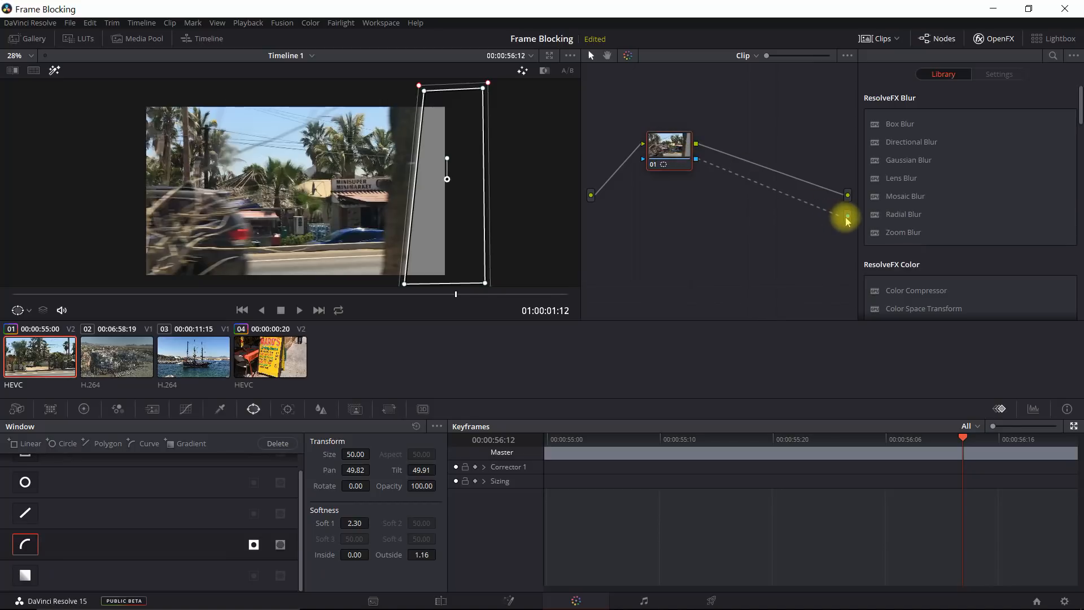
mouse_move(778, 277)
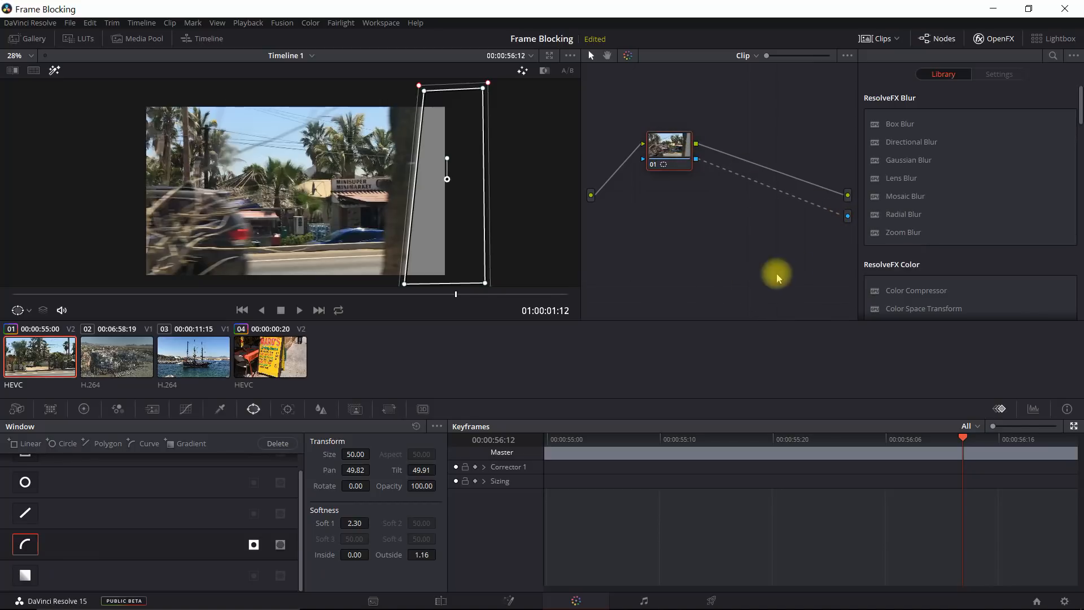
mouse_move(82, 83)
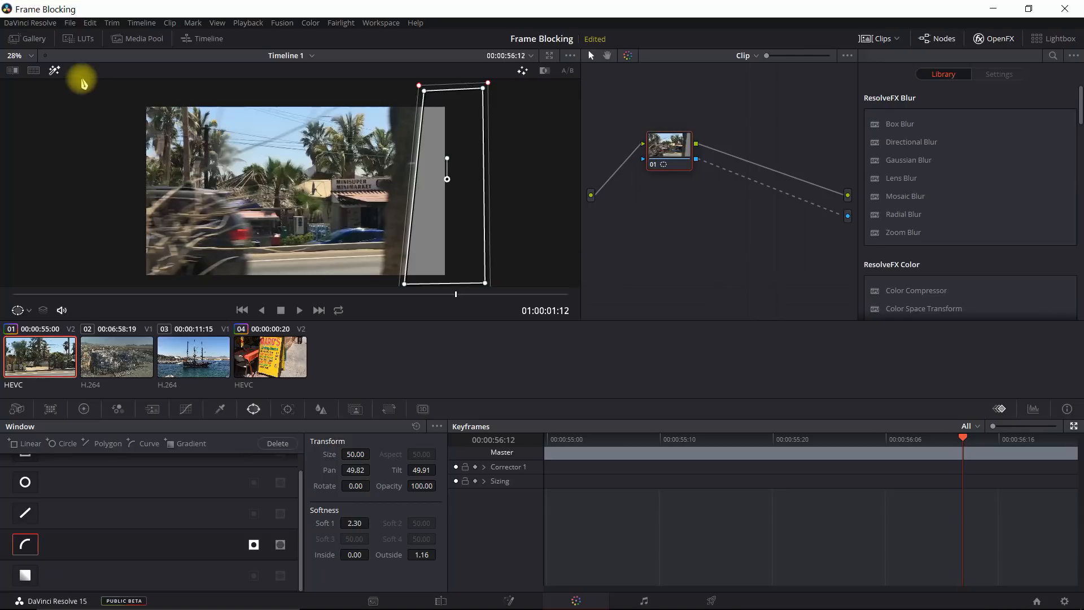
mouse_move(54, 71)
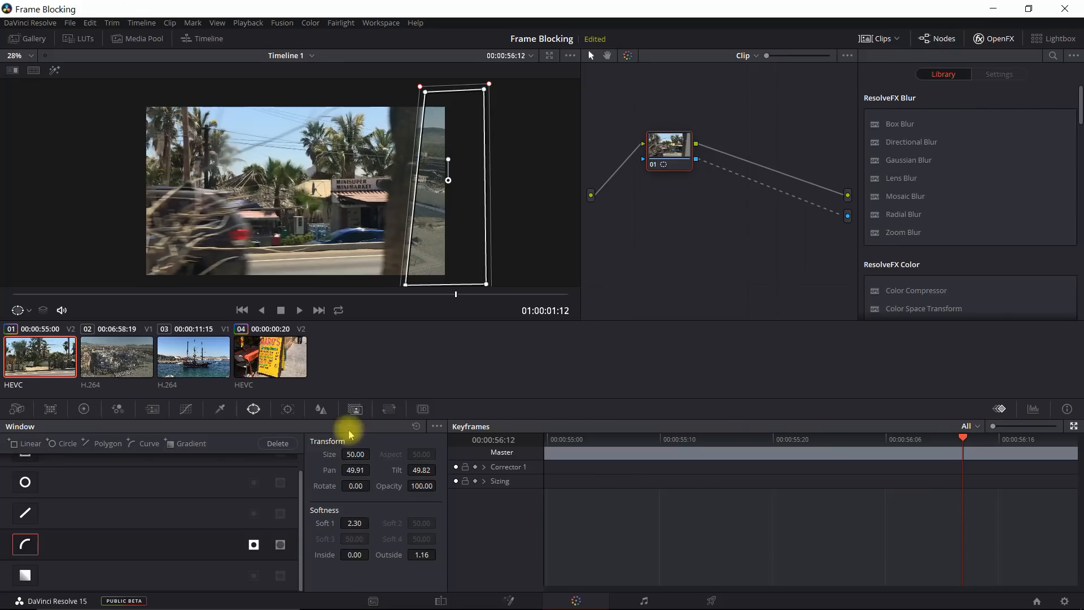
mouse_move(375, 532)
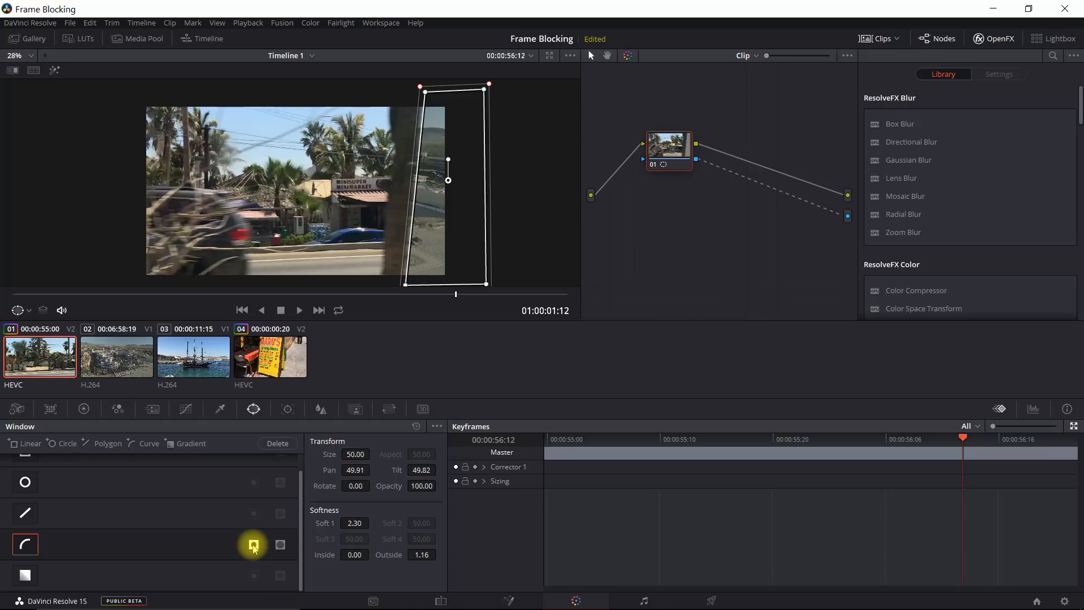
mouse_move(404, 560)
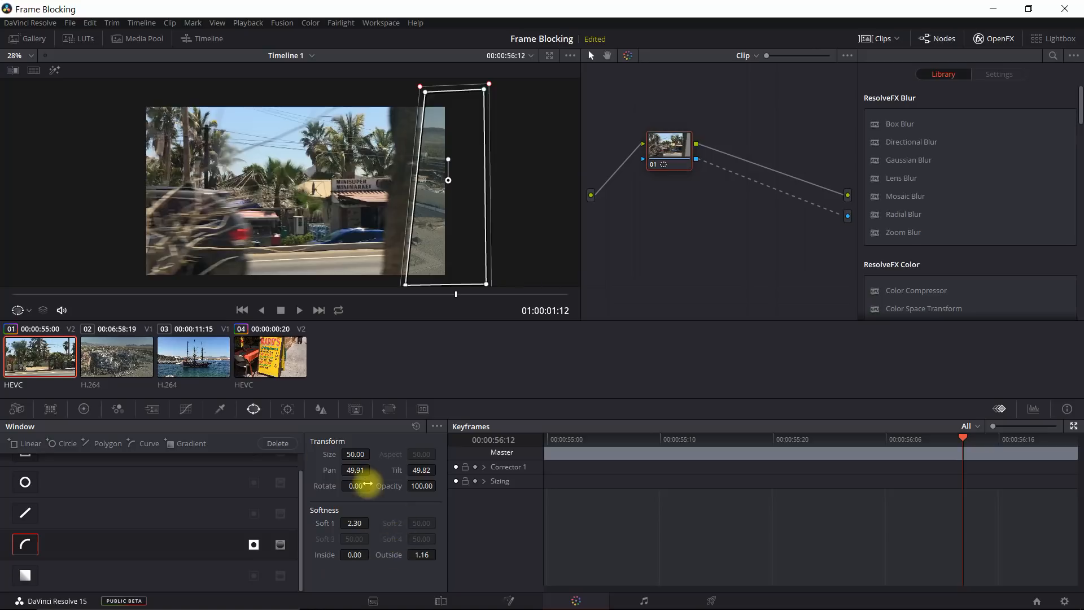
mouse_move(368, 485)
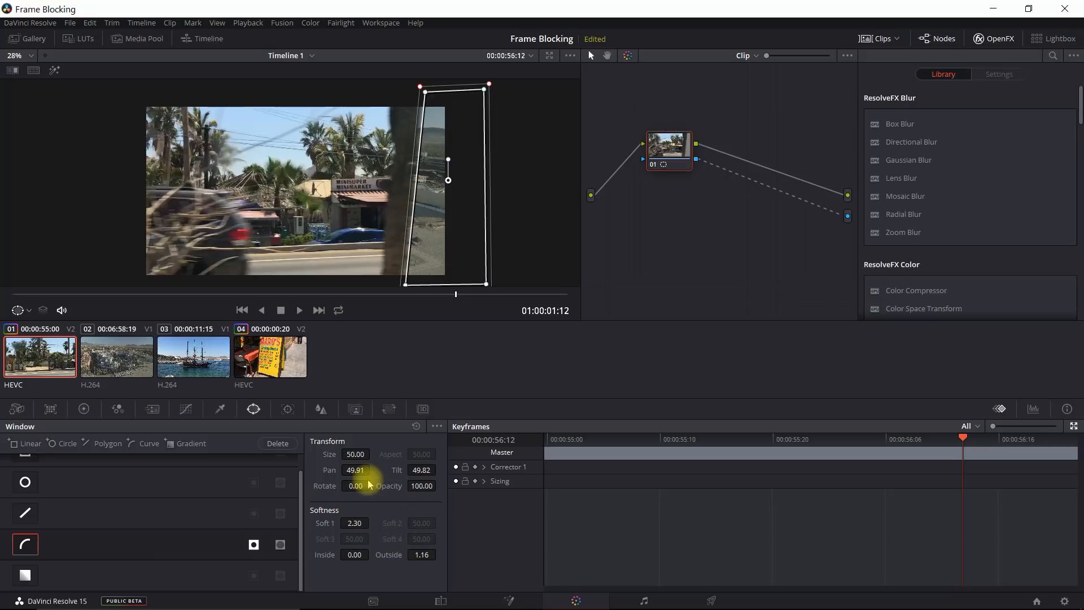
mouse_move(717, 198)
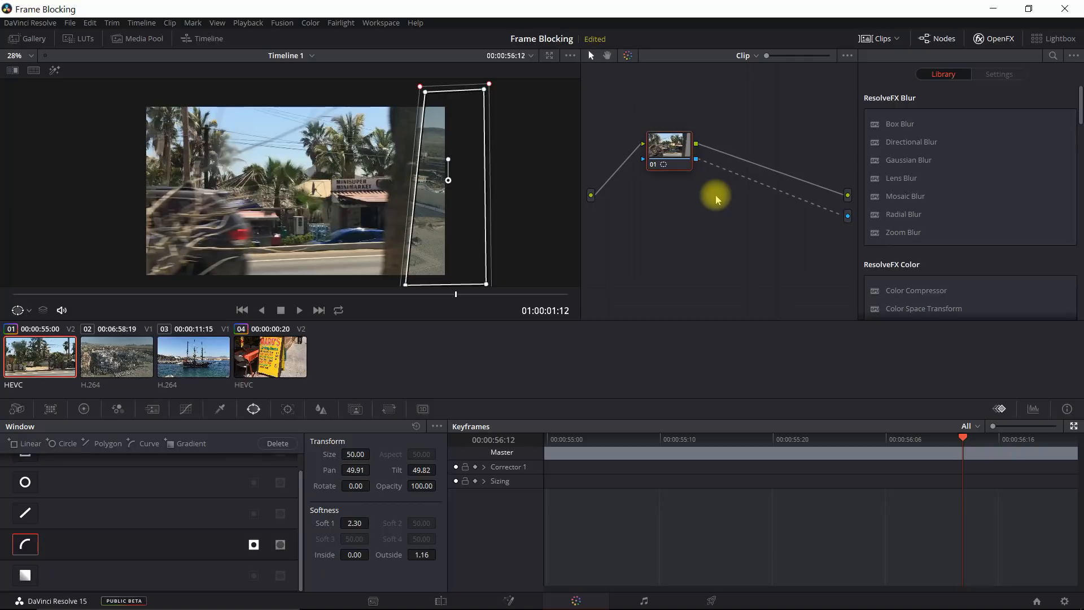
mouse_move(572, 470)
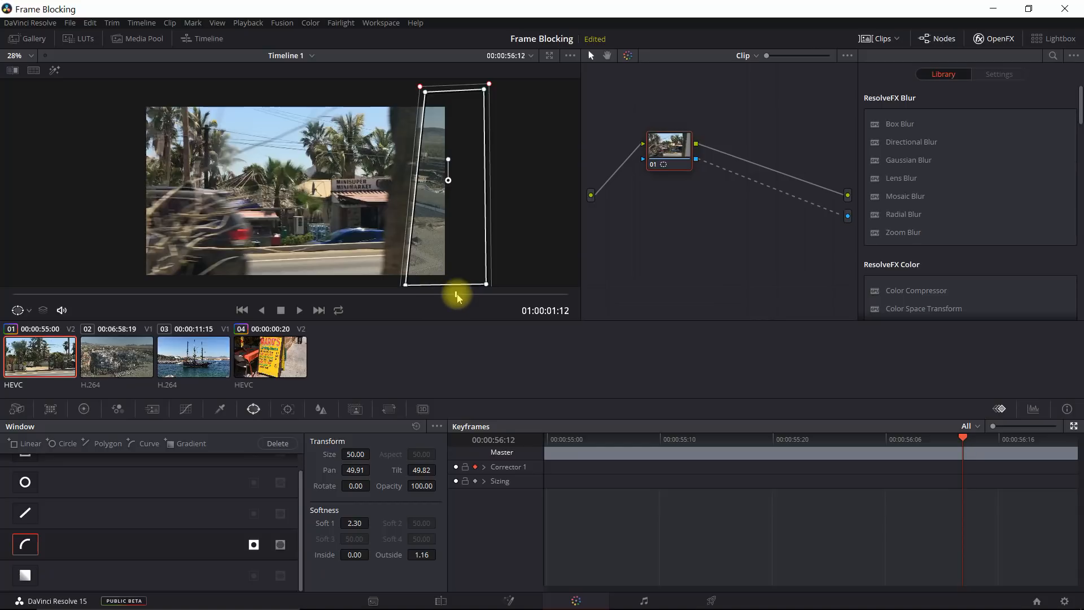
Keyframe the window across successive frames until it spans the full aerial frame.
key(Left)
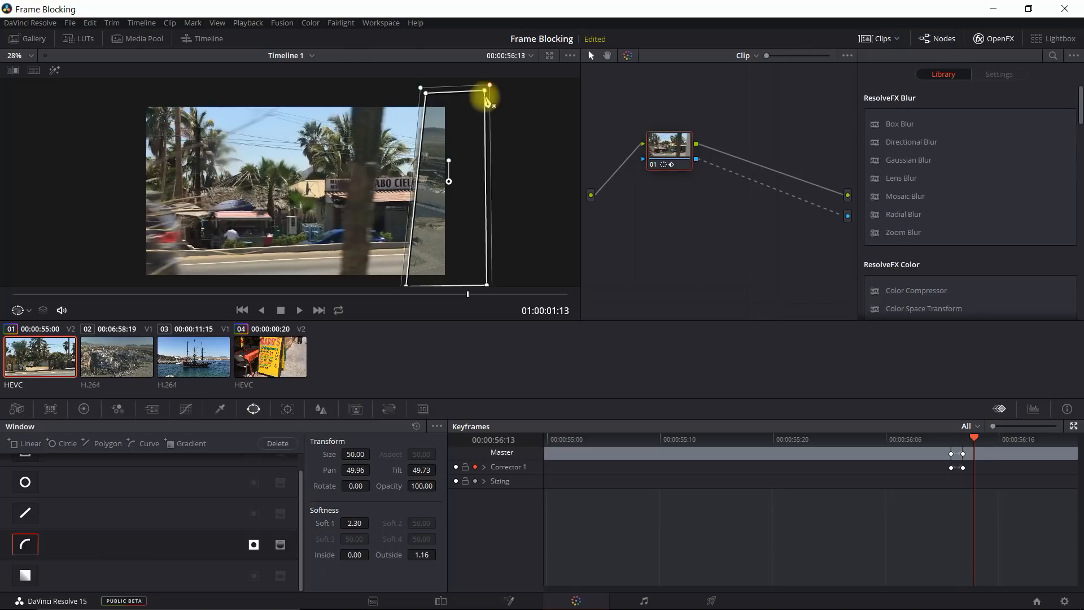
key(Right)
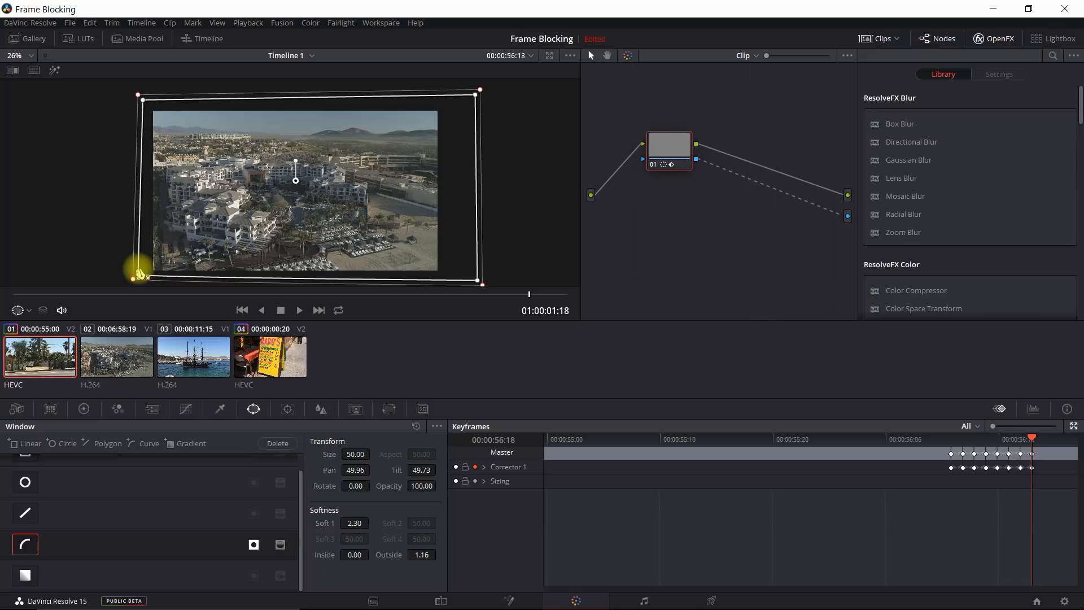
mouse_move(608, 340)
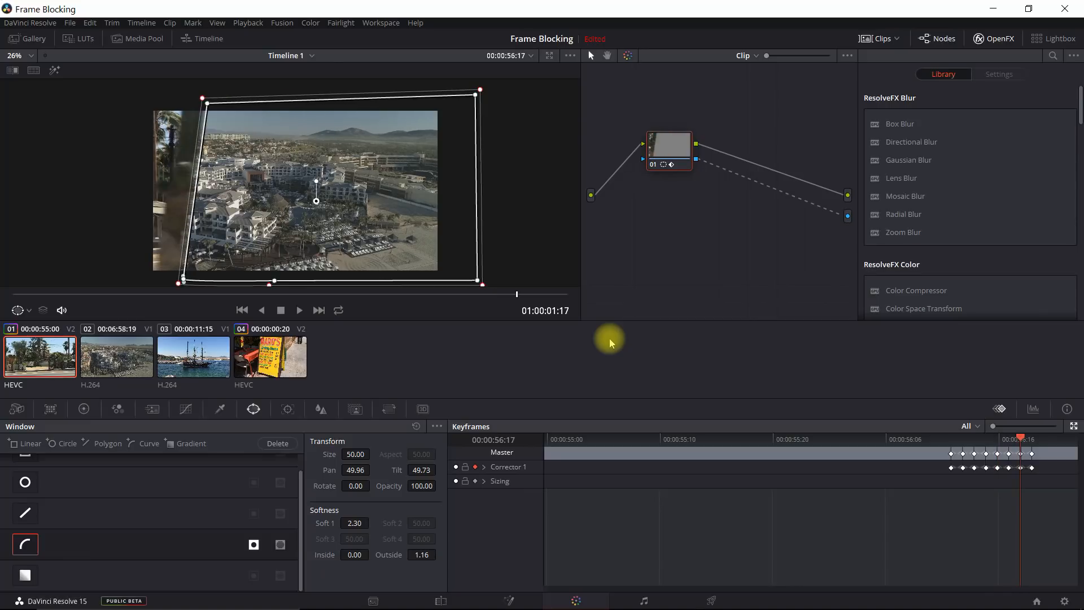
mouse_move(600, 574)
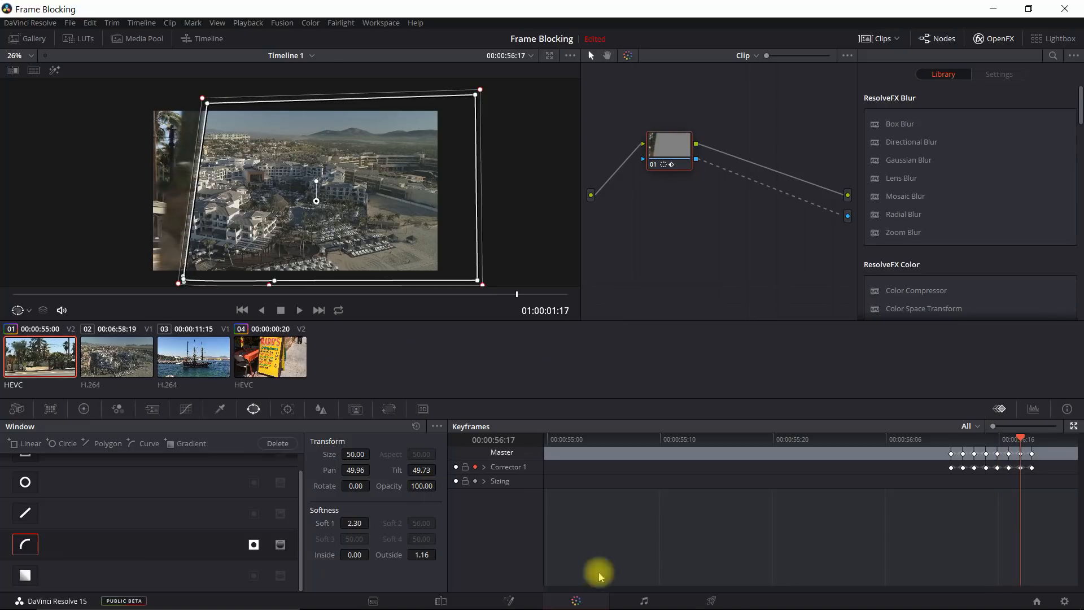
Return to the Edit page and step through the passing-person shot to check the wipe.
click(441, 600)
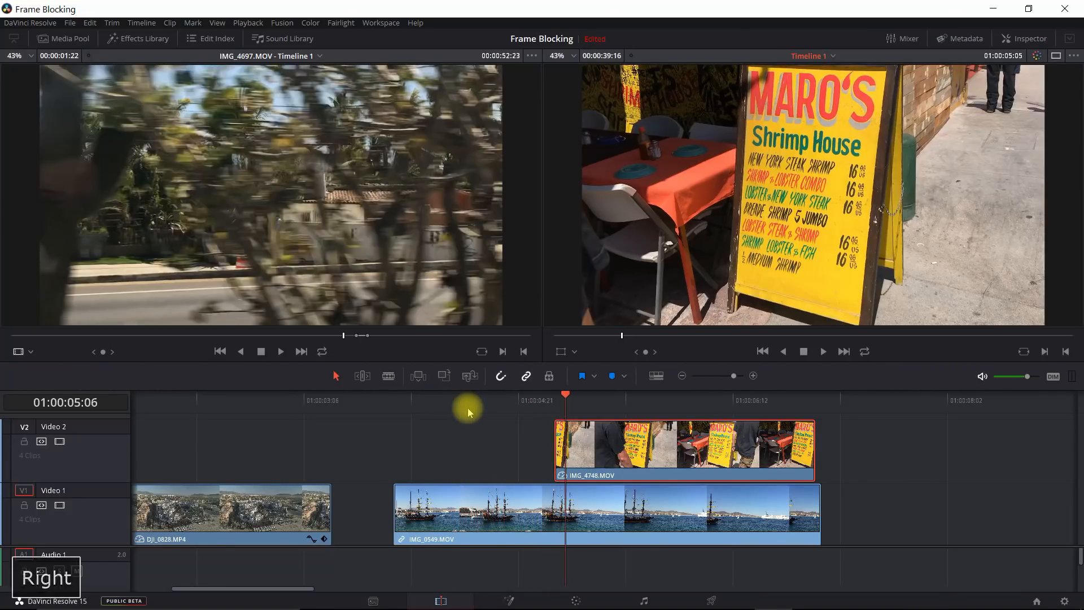
key(Right)
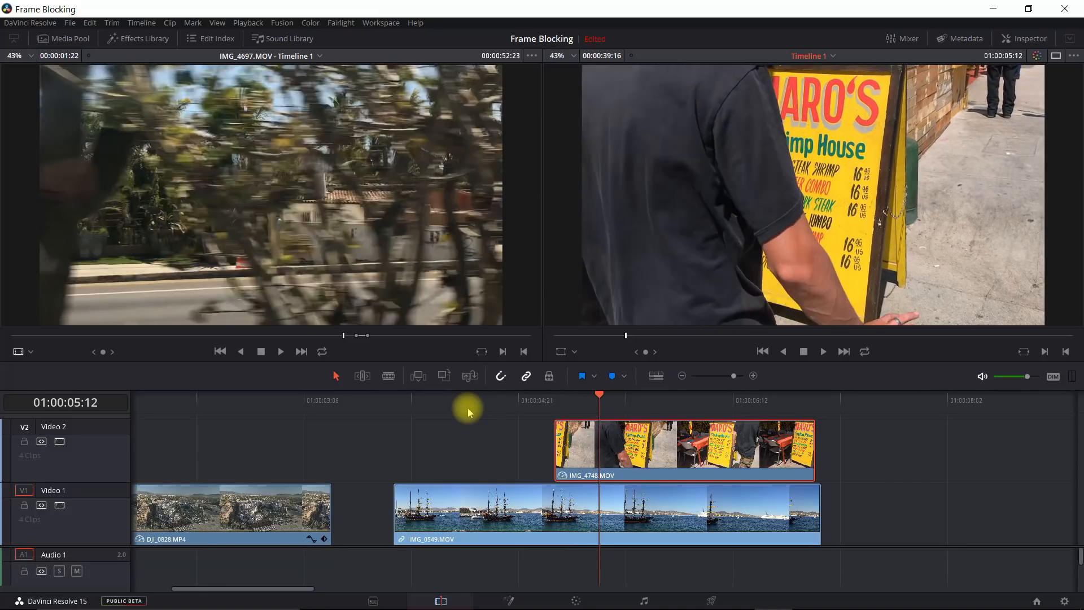
key(Right)
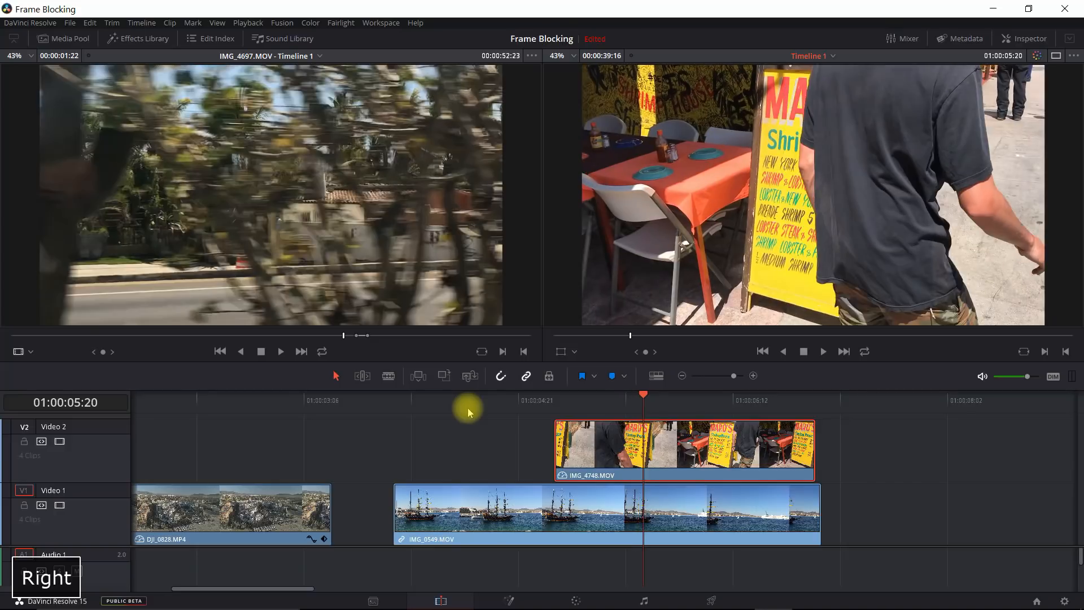
key(Right)
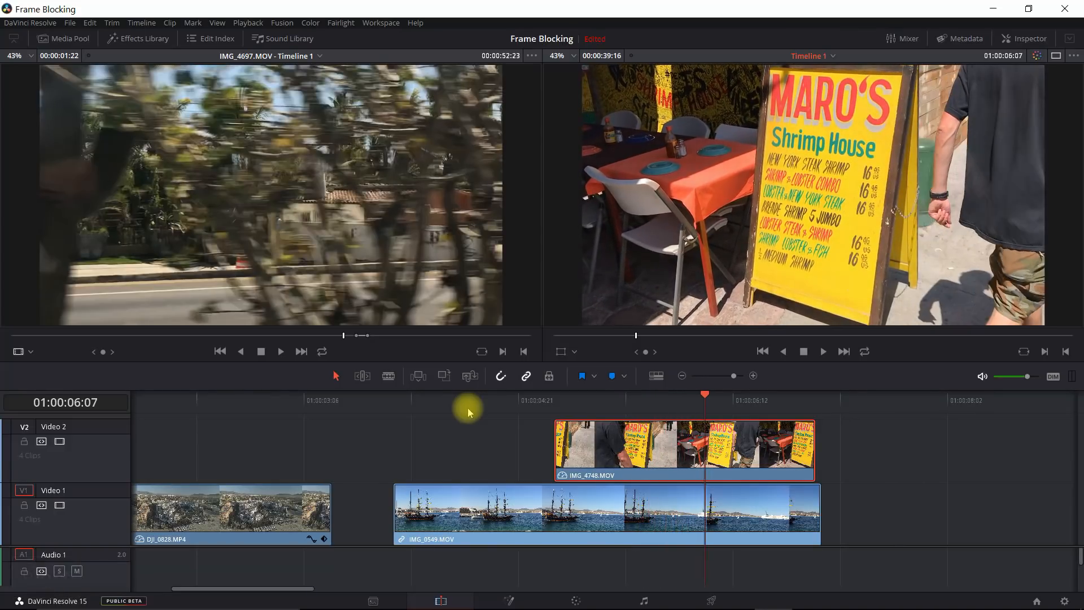
key(Right)
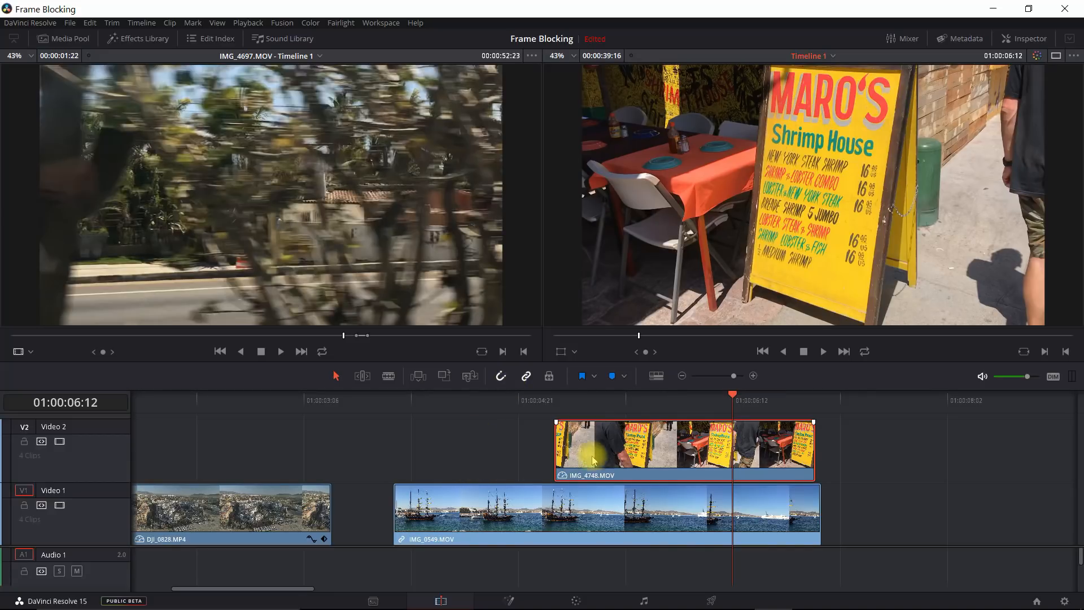
mouse_move(528, 411)
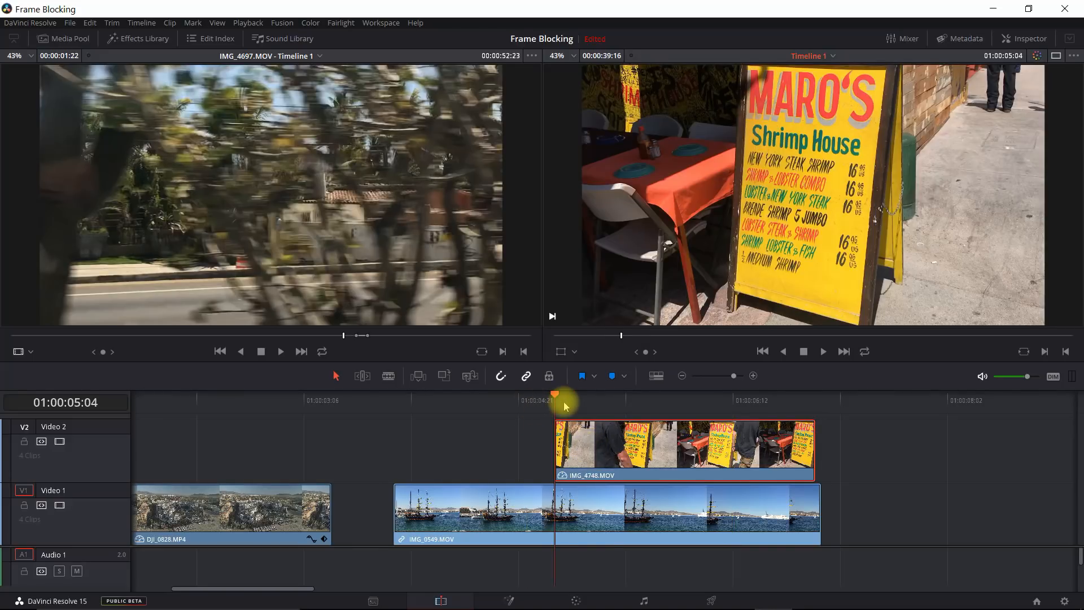
key(Right)
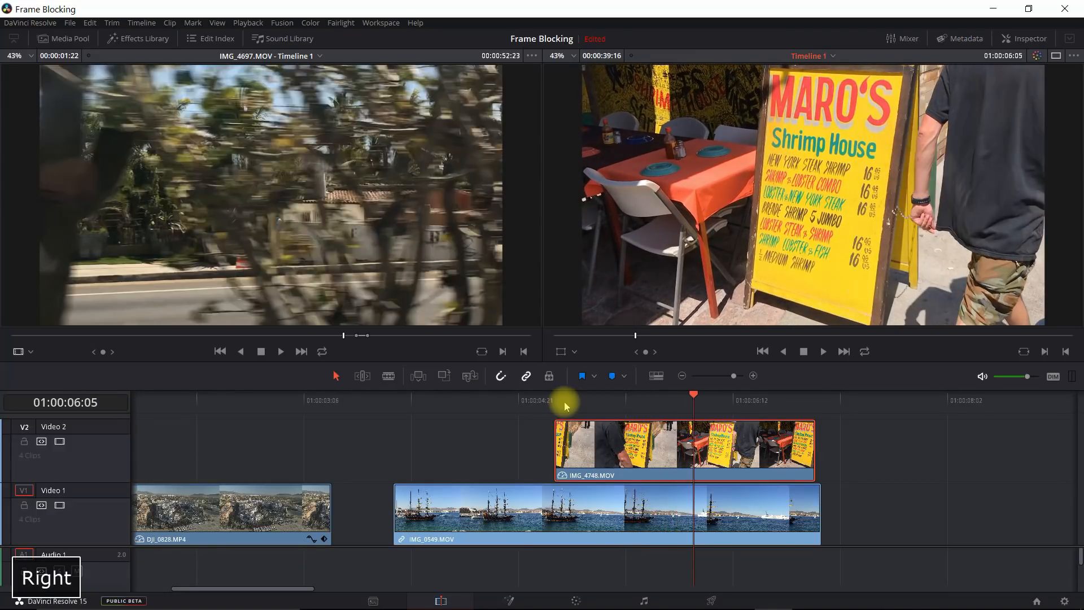
key(Left)
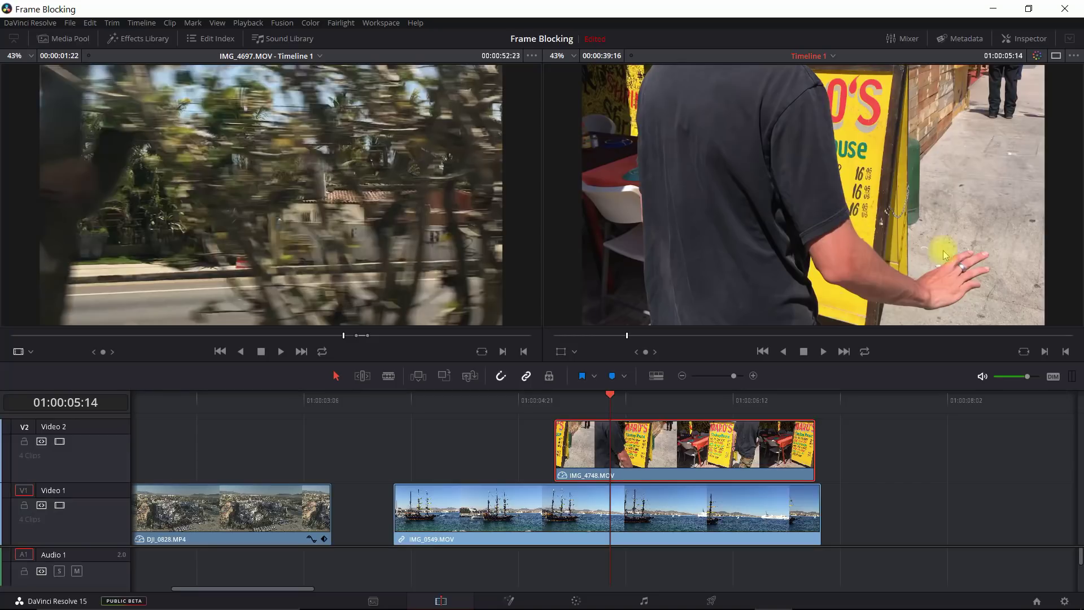
mouse_move(843, 301)
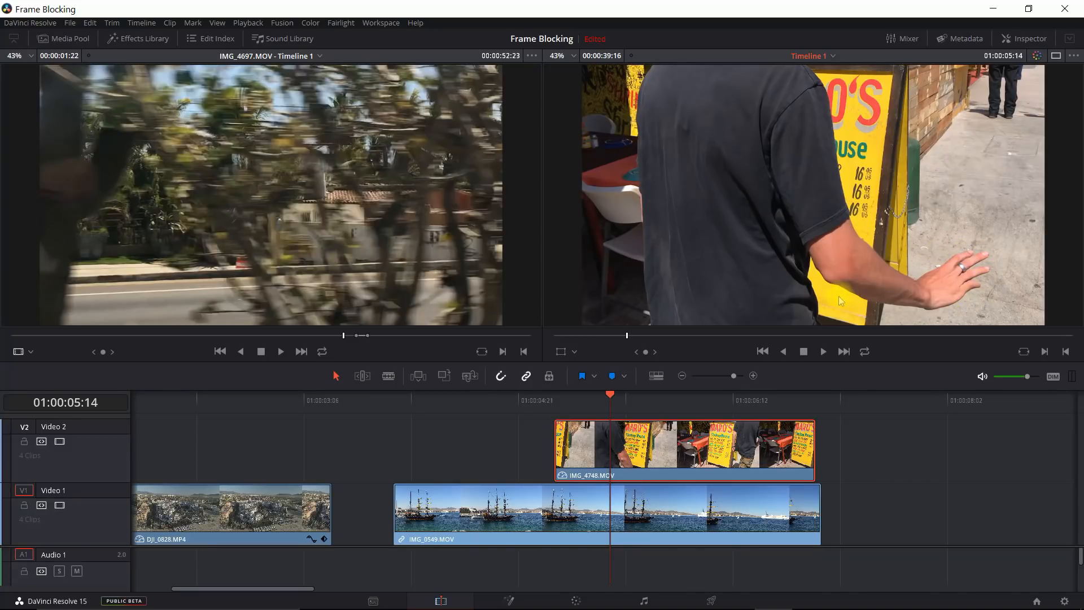
mouse_move(985, 286)
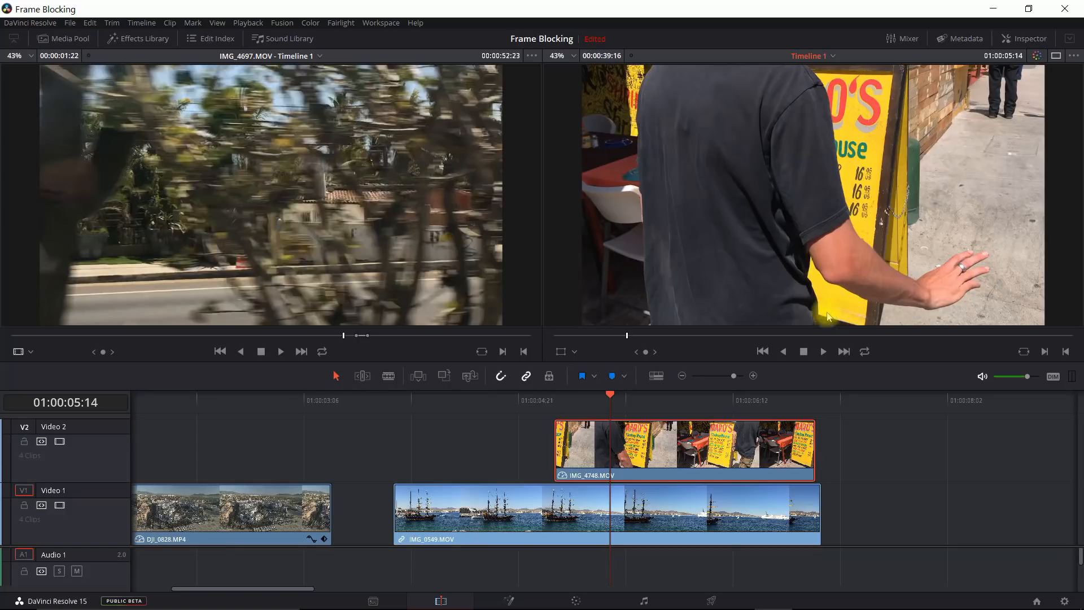
mouse_move(708, 404)
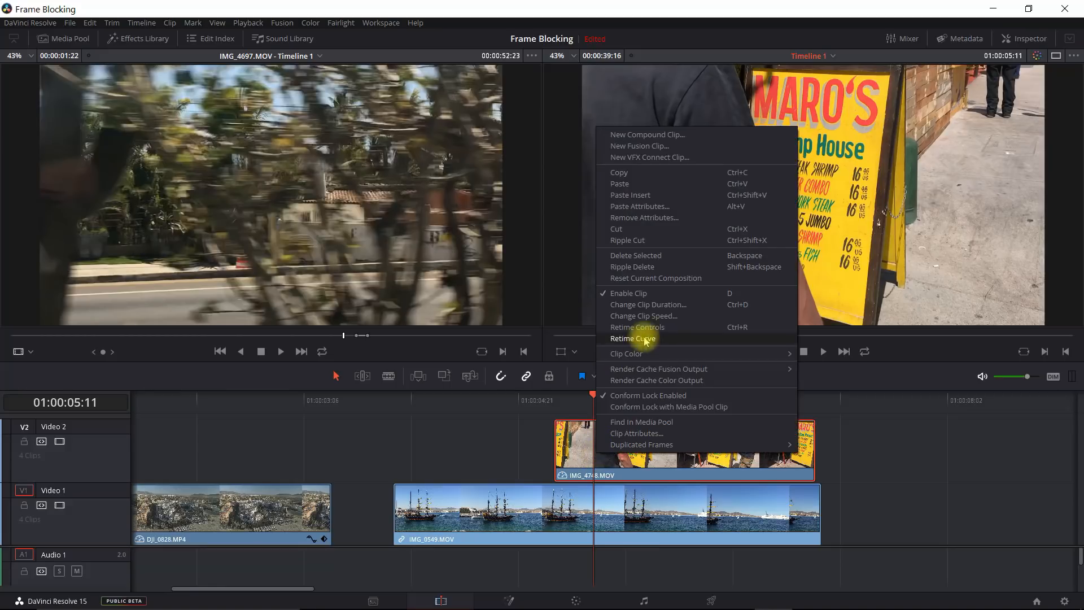
mouse_move(658, 328)
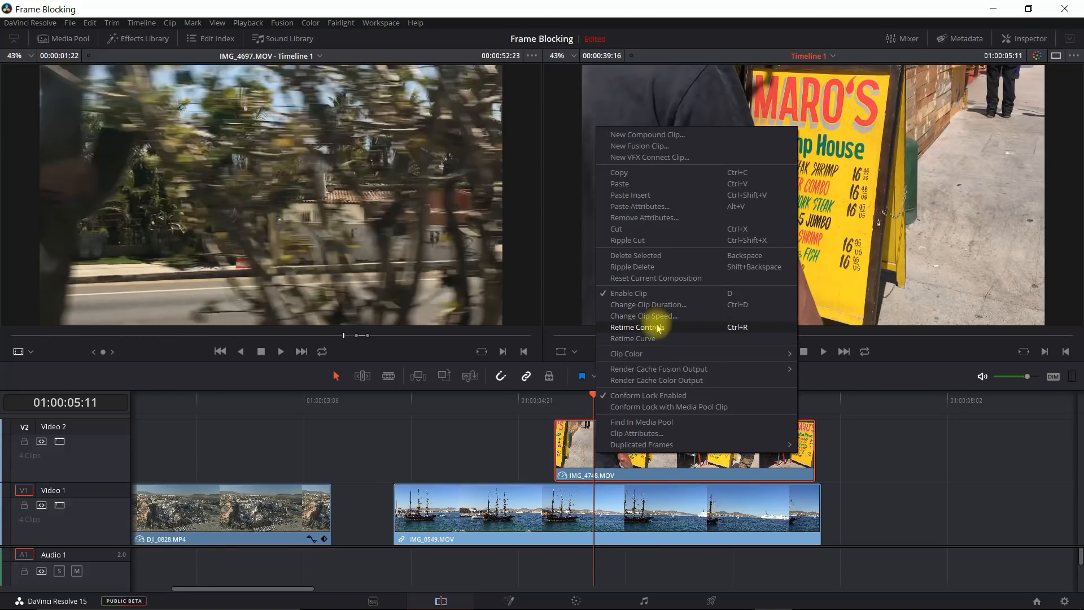
Speed the passing-person clip up to 400 percent via its retime controls.
click(637, 327)
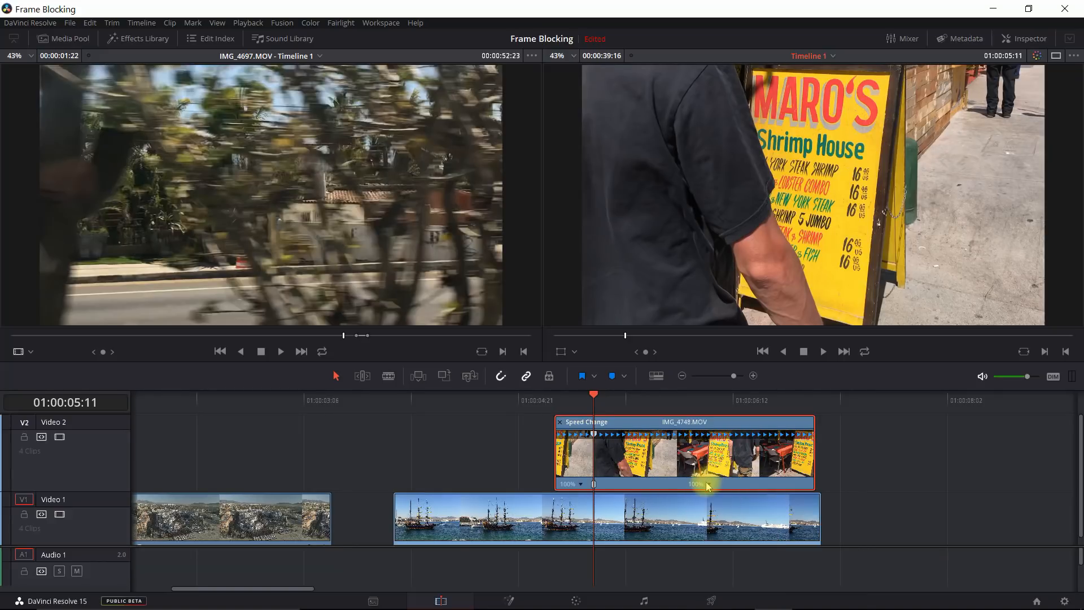
right_click(705, 485)
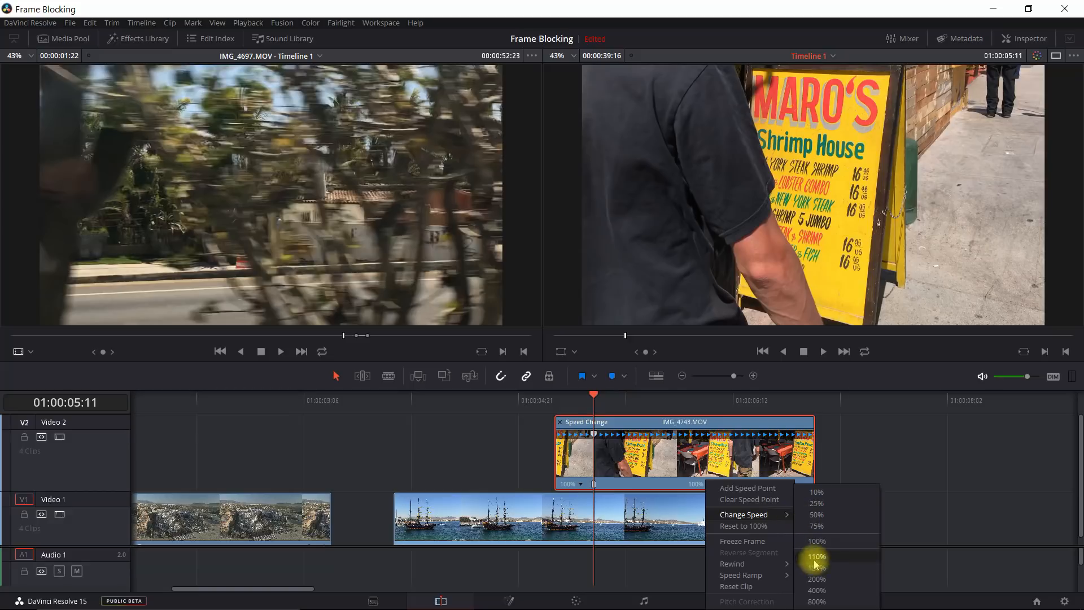
click(816, 589)
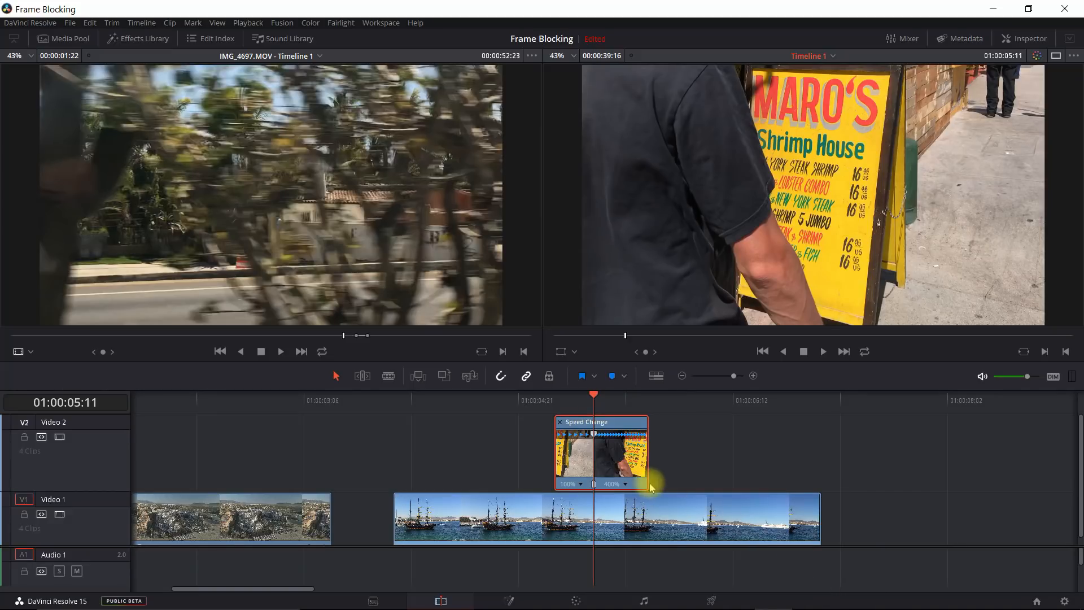
key(Right)
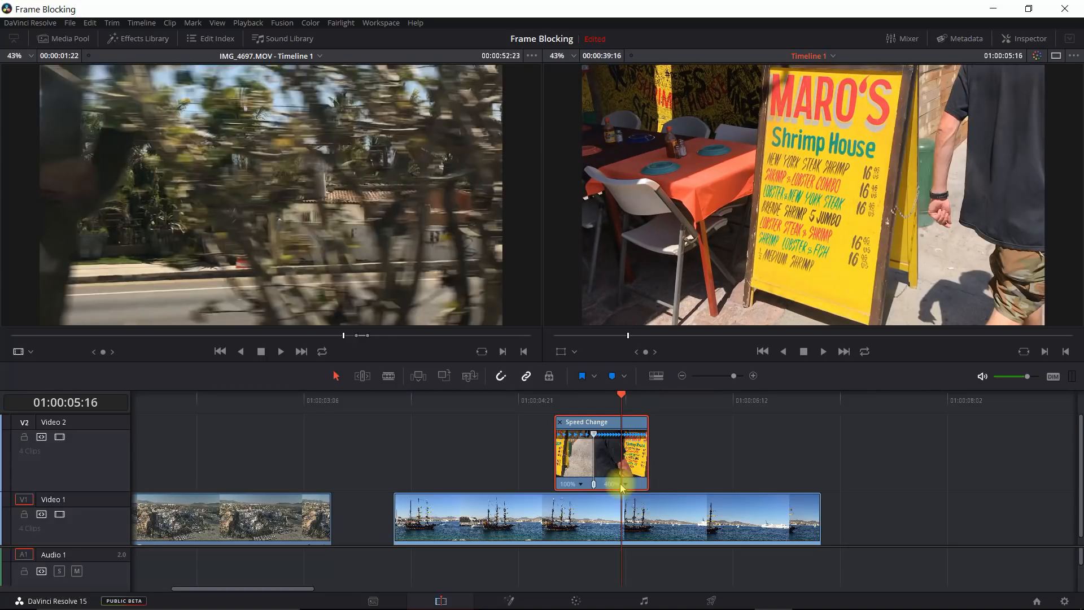
key(Left)
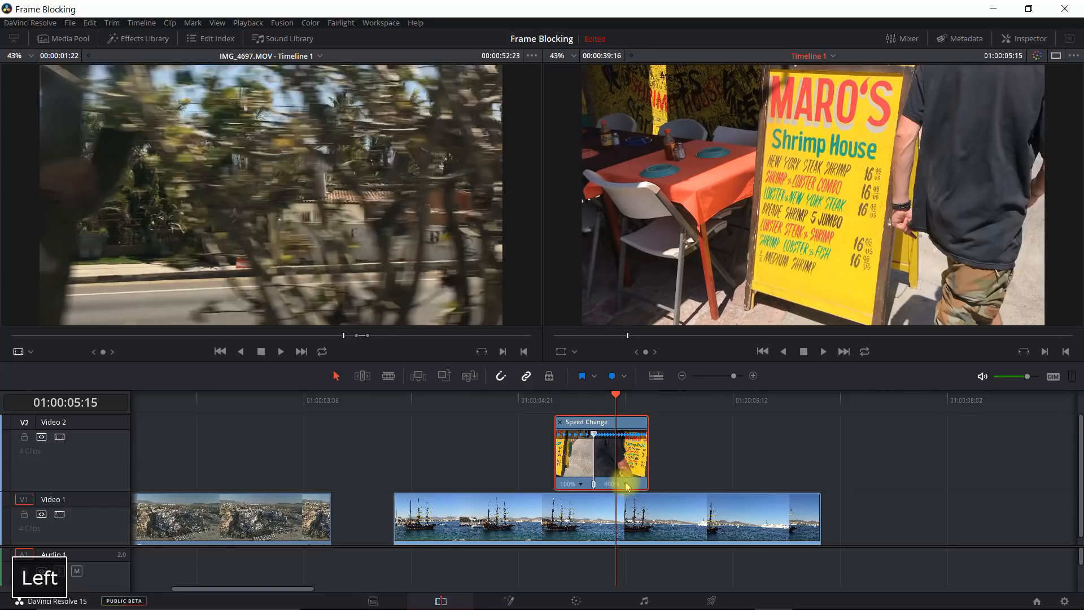
Add a speed point at the playhead and step through the retimed segments to check them.
right_click(616, 484)
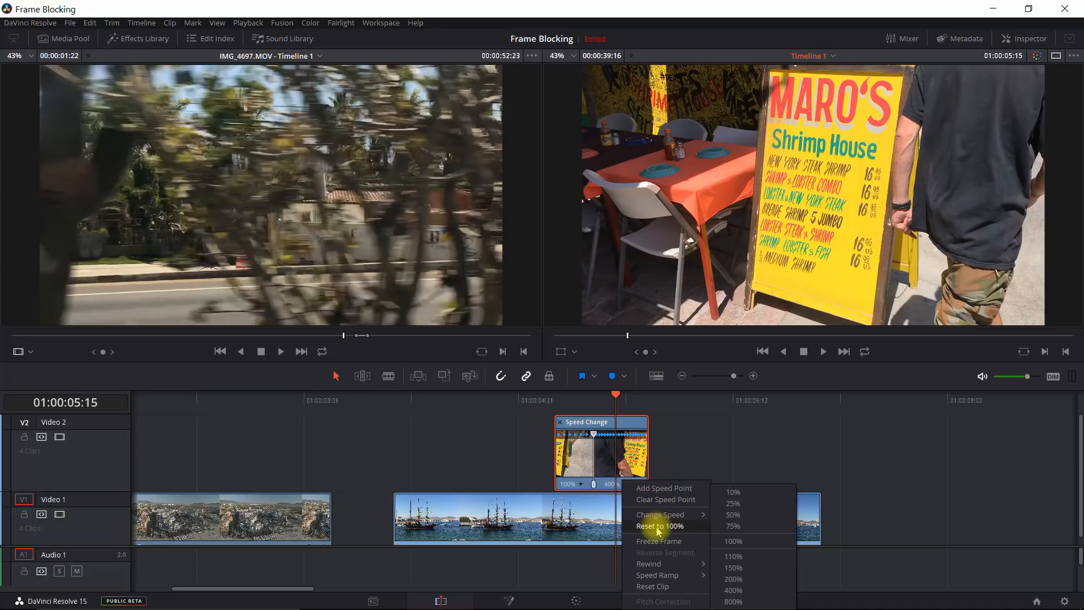
click(660, 515)
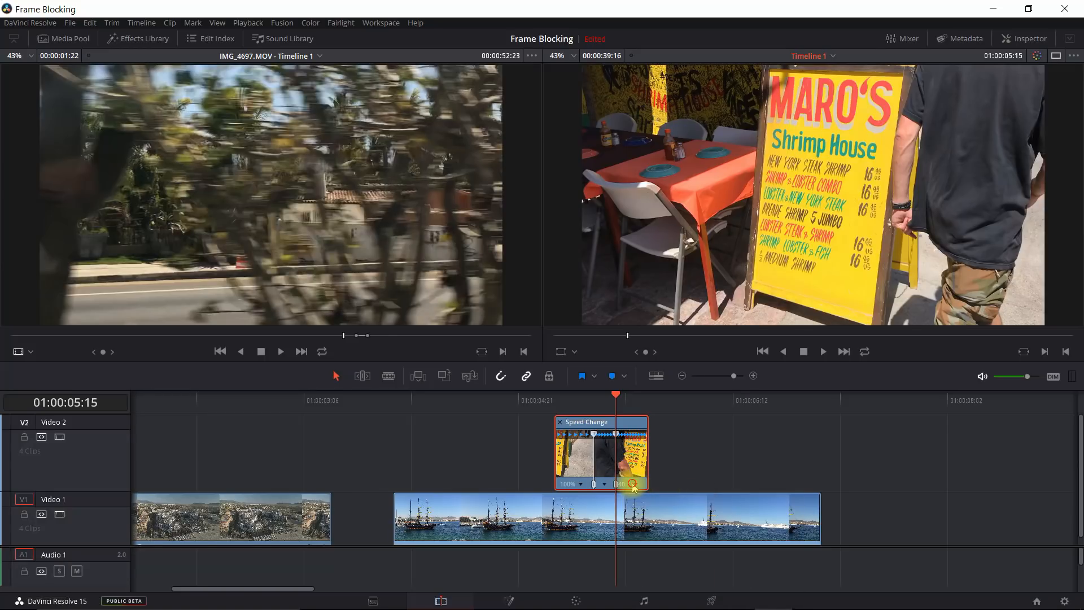
click(633, 484)
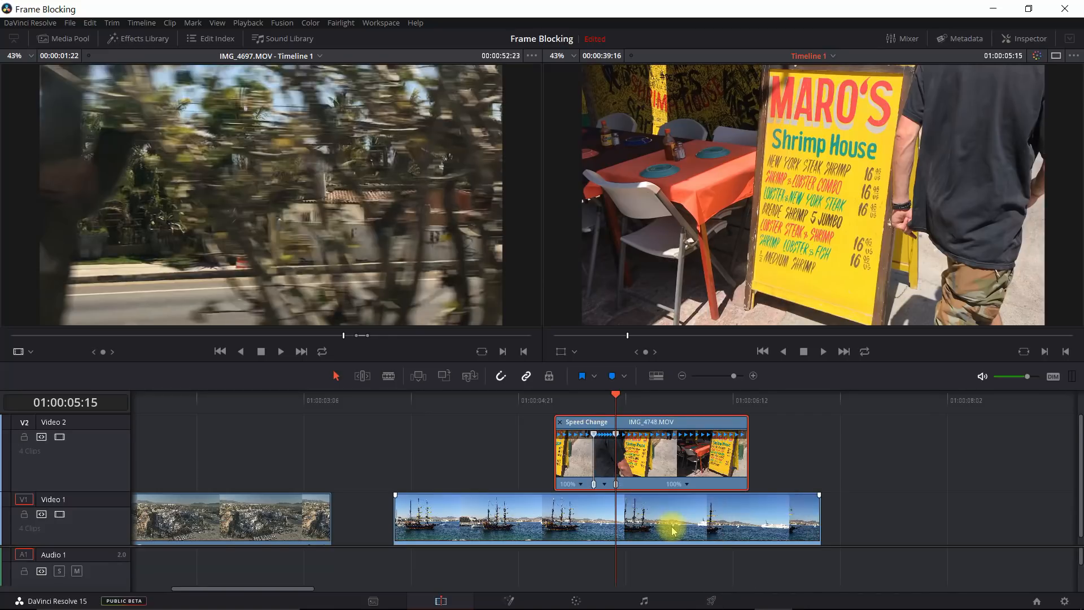
key(Right)
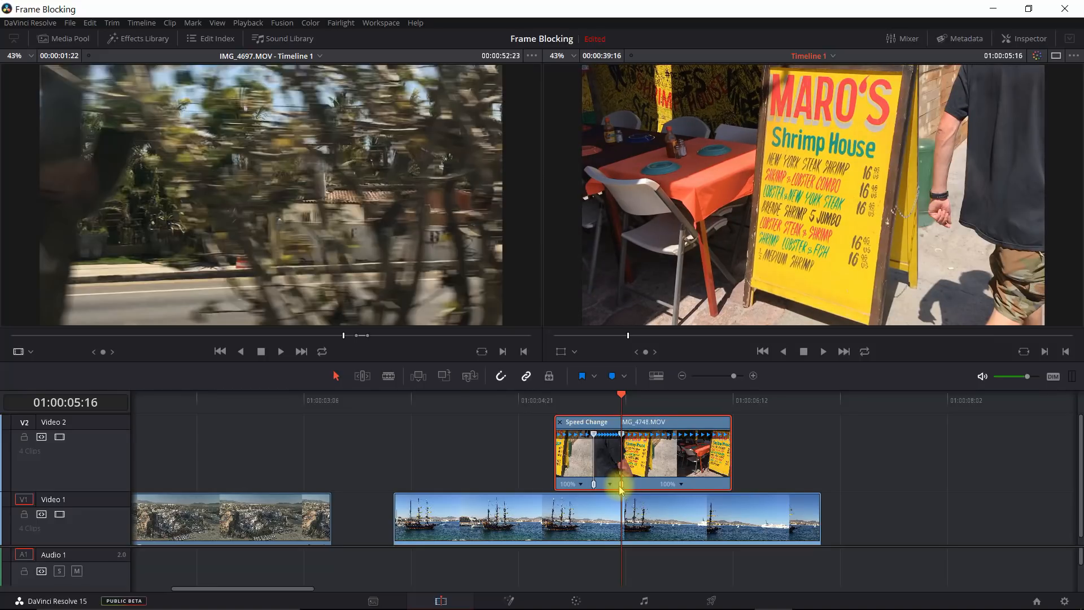
key(Left)
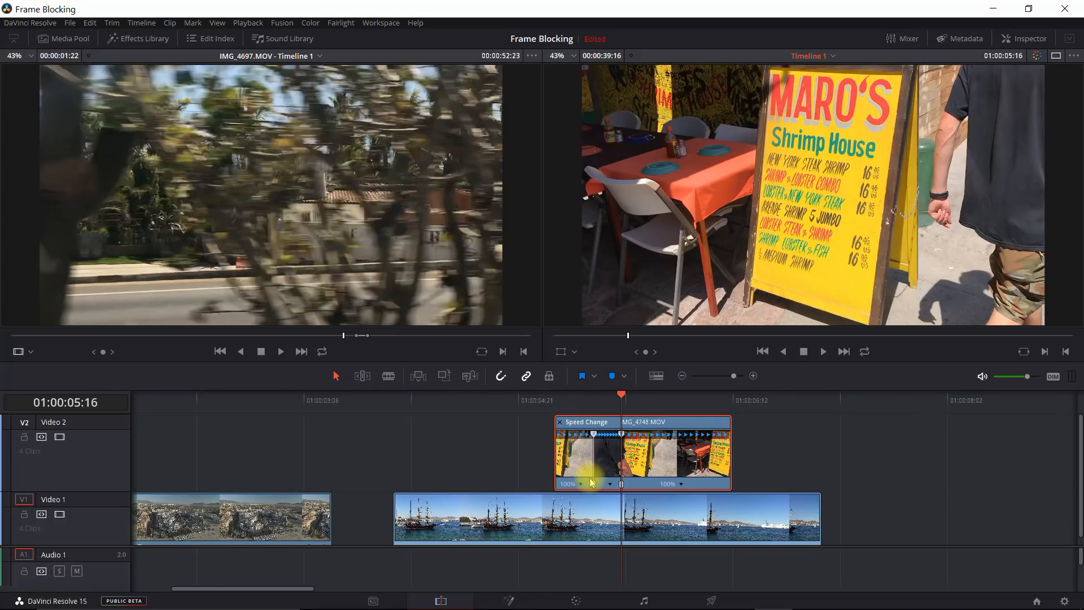
key(Left)
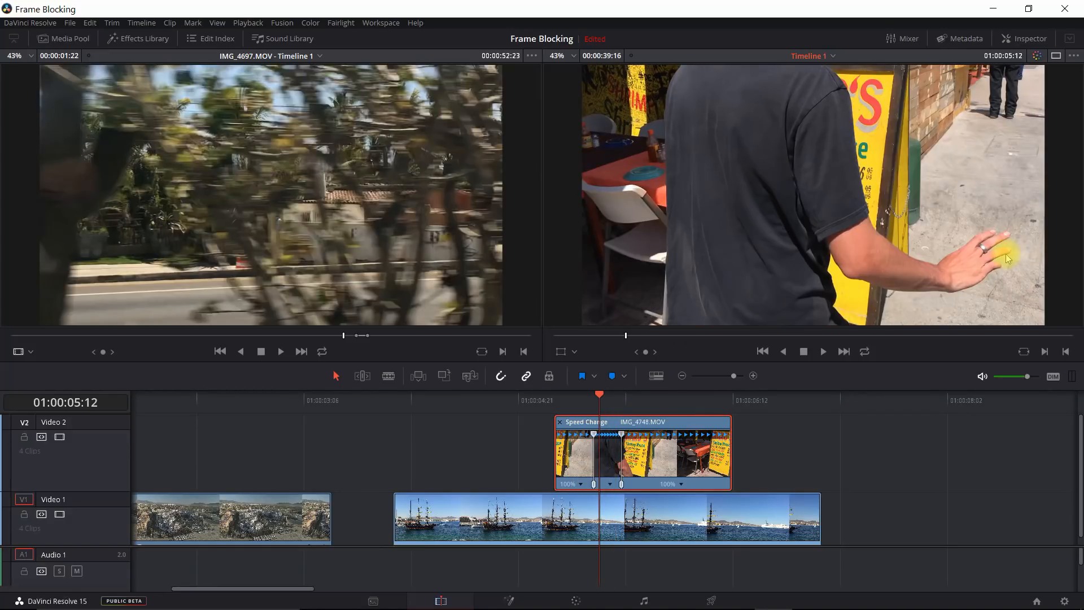
key(Left)
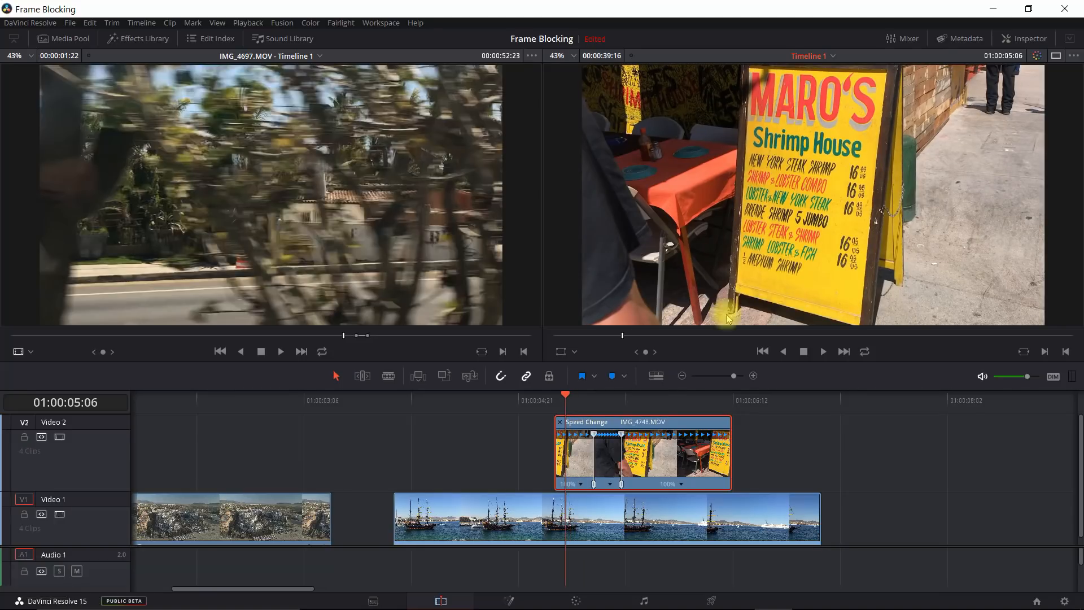
mouse_move(674, 392)
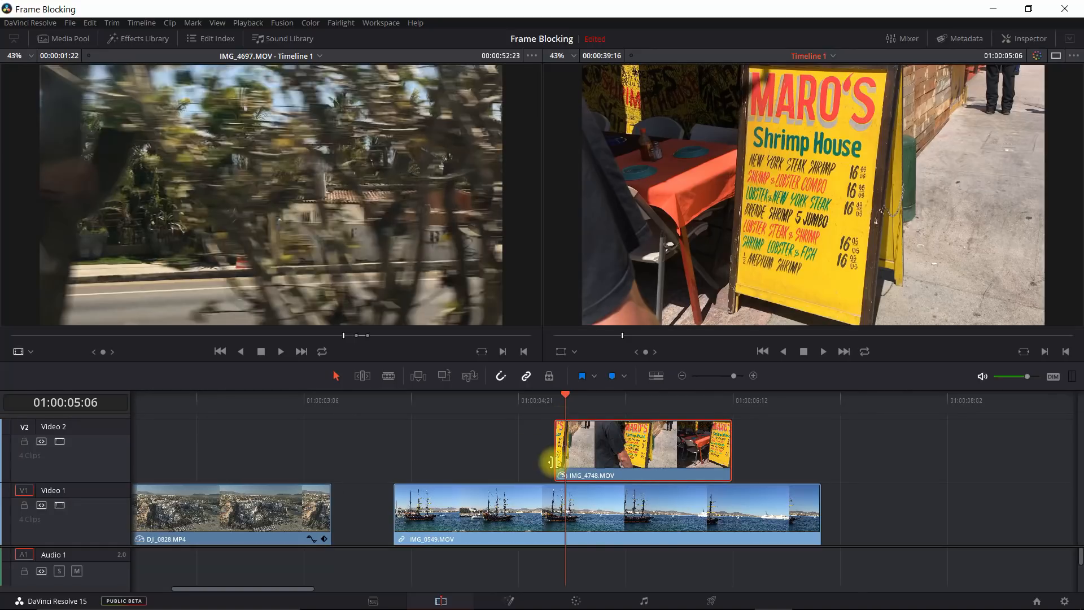
mouse_move(570, 599)
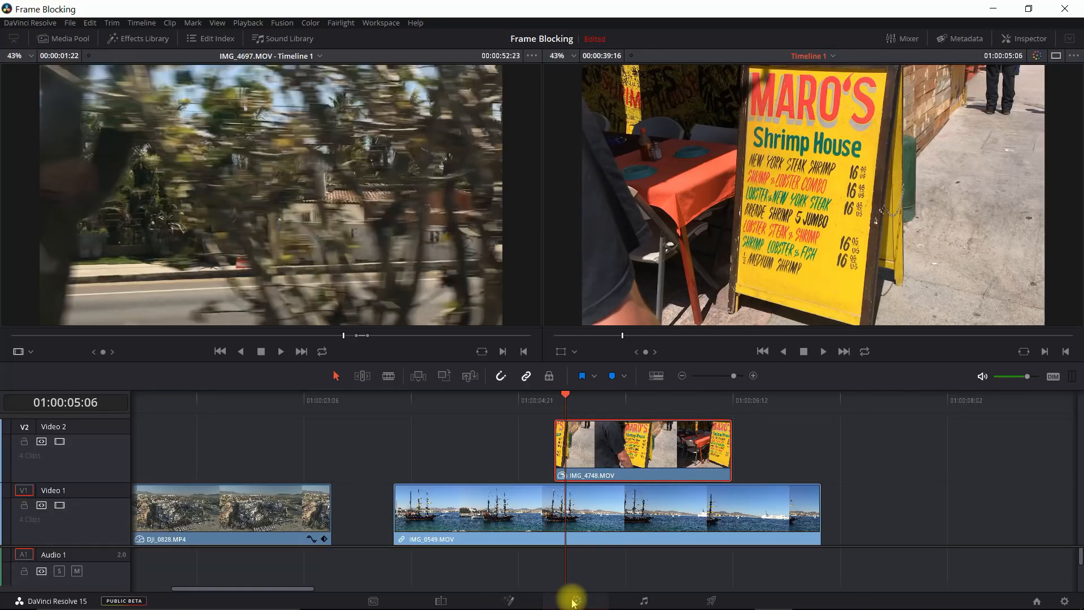
Open the person clip on the Color page and add a fresh curve mask to its node.
click(575, 600)
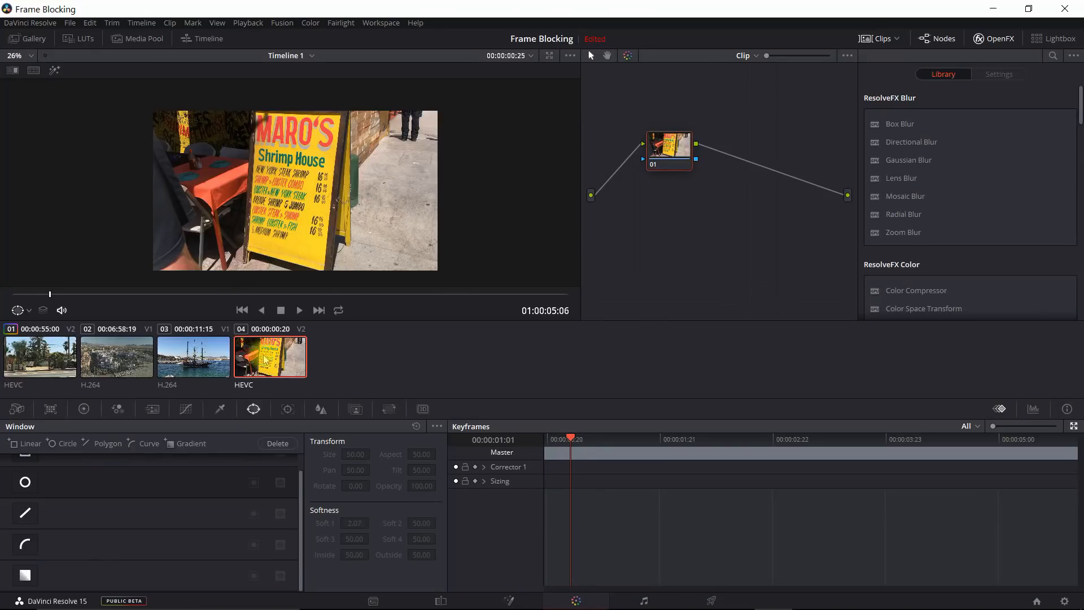
mouse_move(257, 299)
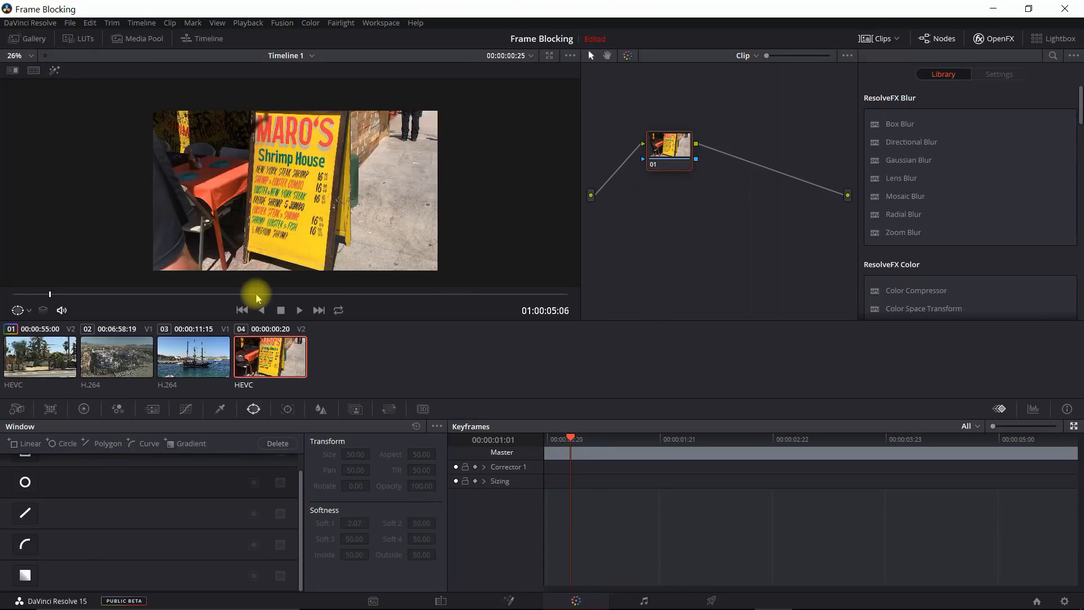
mouse_move(270, 278)
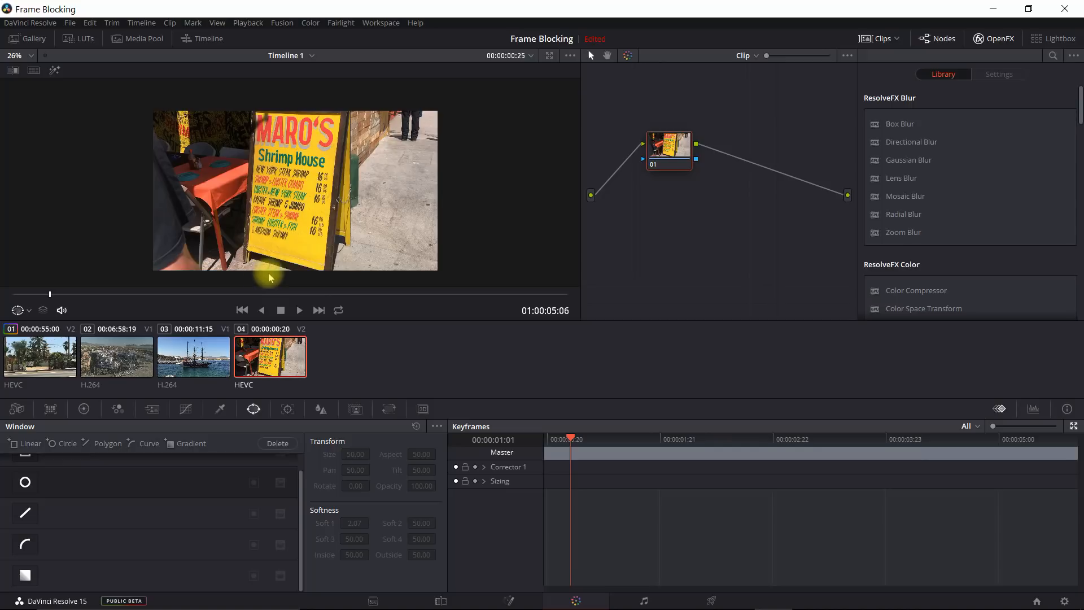
mouse_move(261, 409)
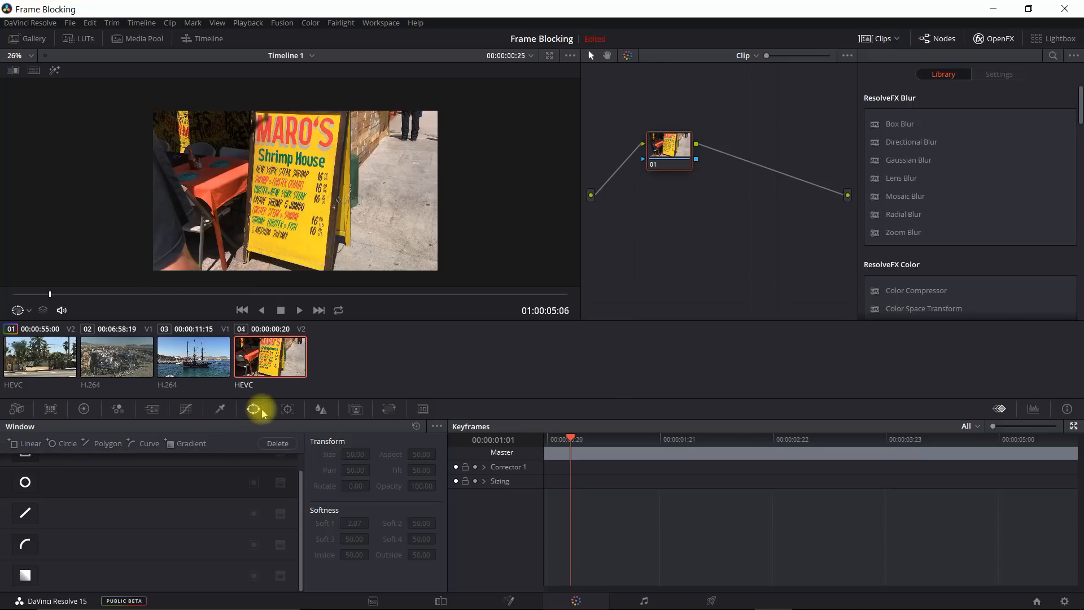
mouse_move(23, 560)
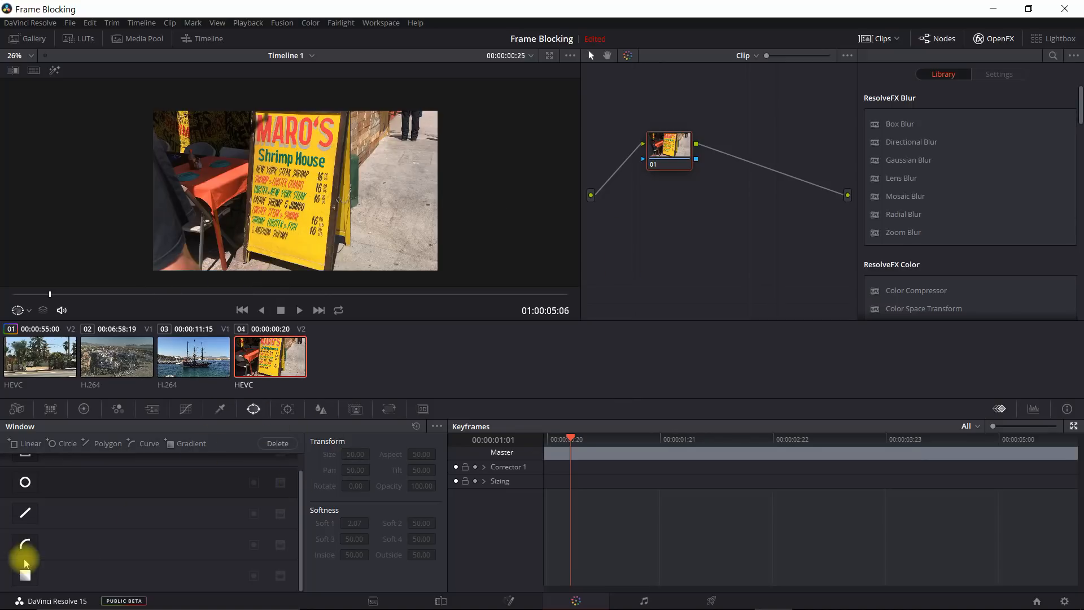
click(24, 543)
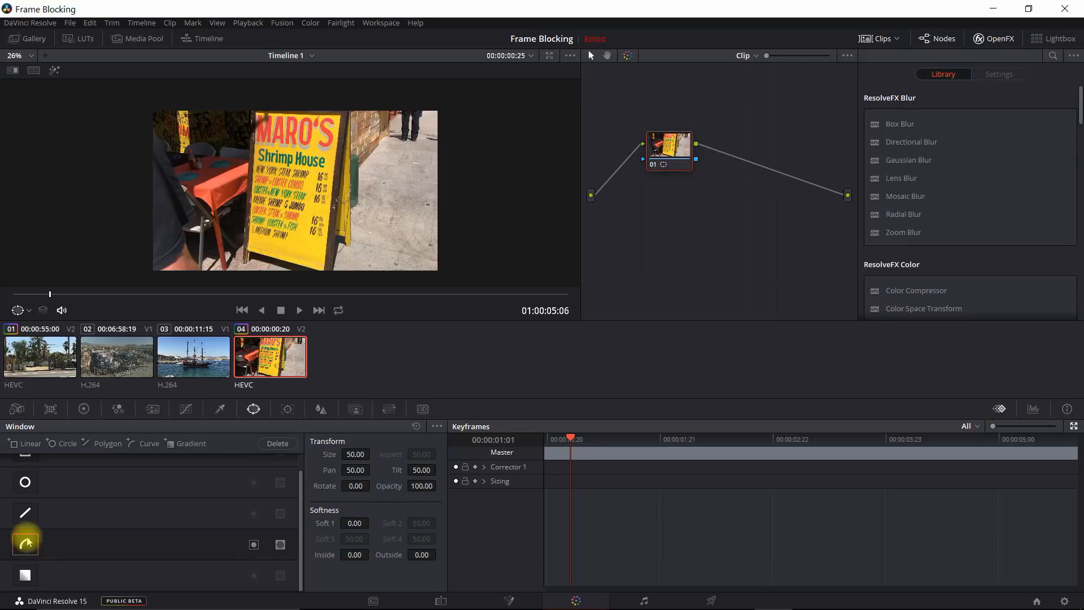
mouse_move(27, 297)
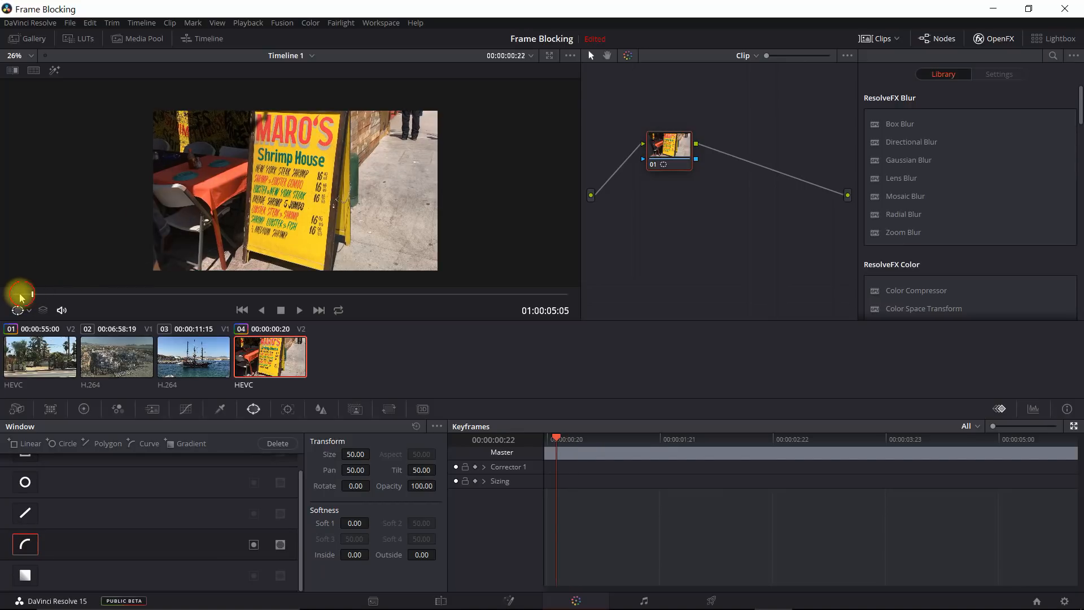
mouse_move(26, 293)
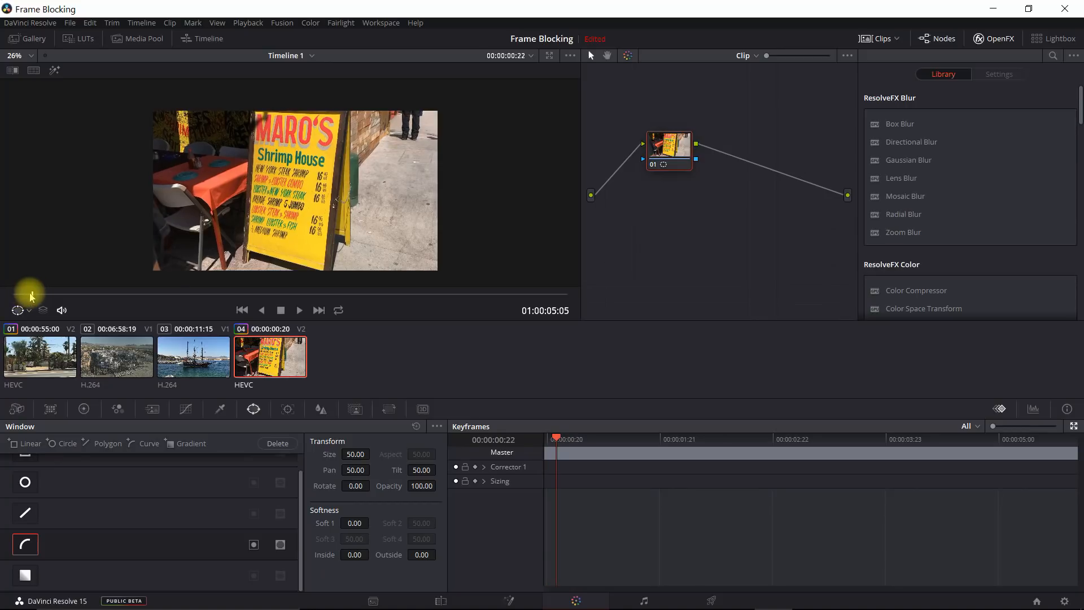
key(Left)
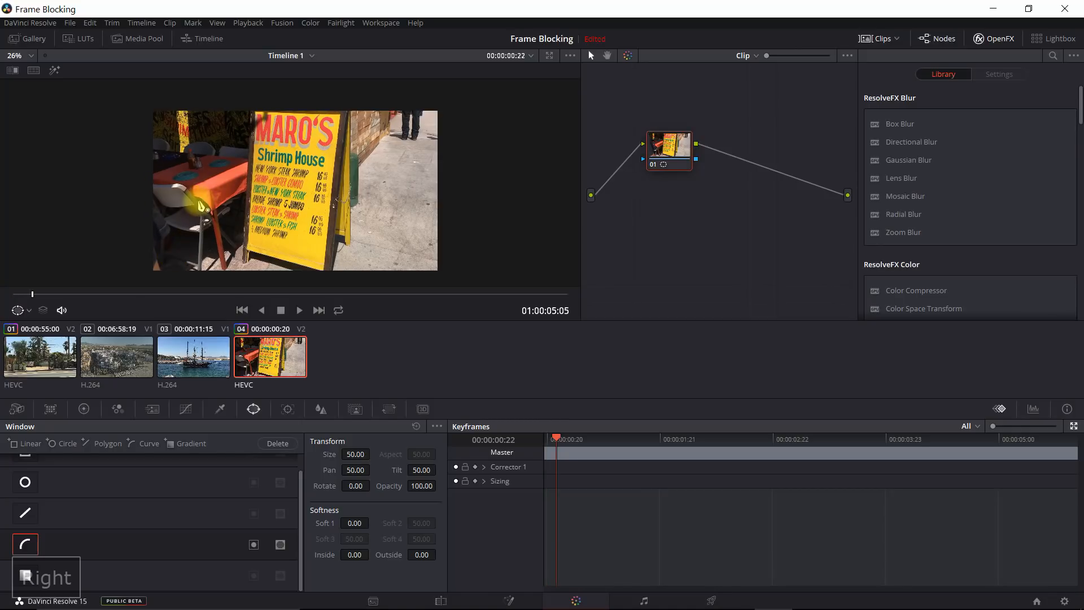
mouse_move(142, 186)
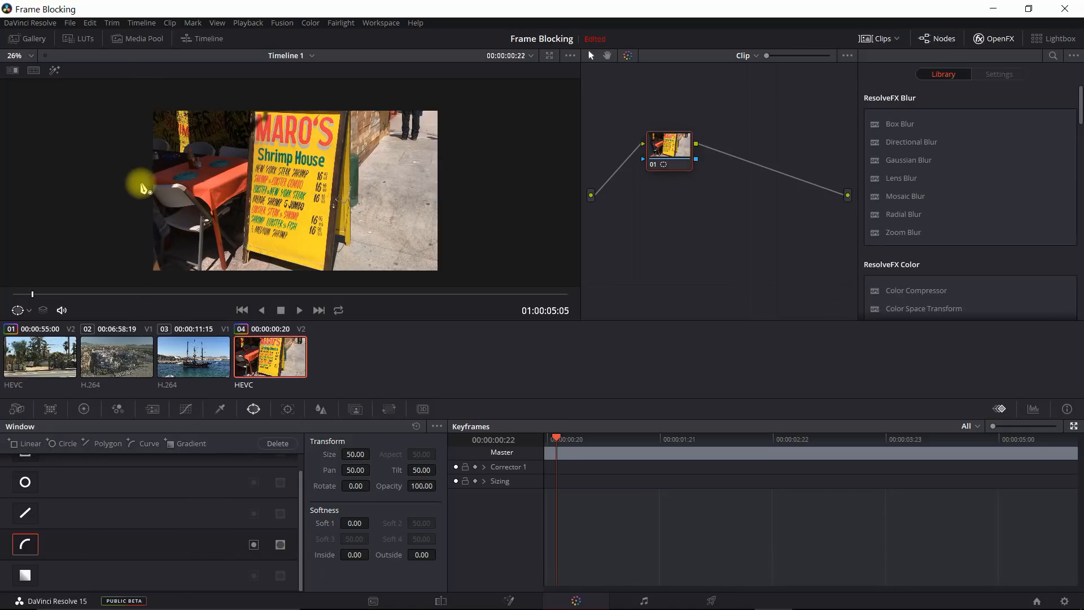
mouse_move(101, 98)
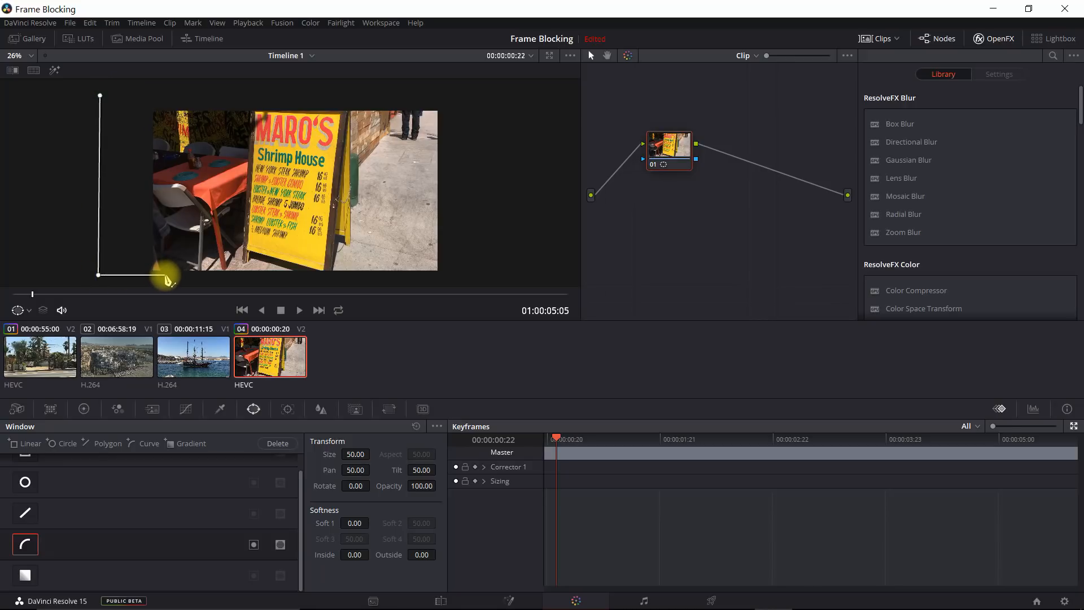
Draw a softened curve mask along the person's left edge and invert it to reveal the ship clip.
drag(166, 277, 170, 235)
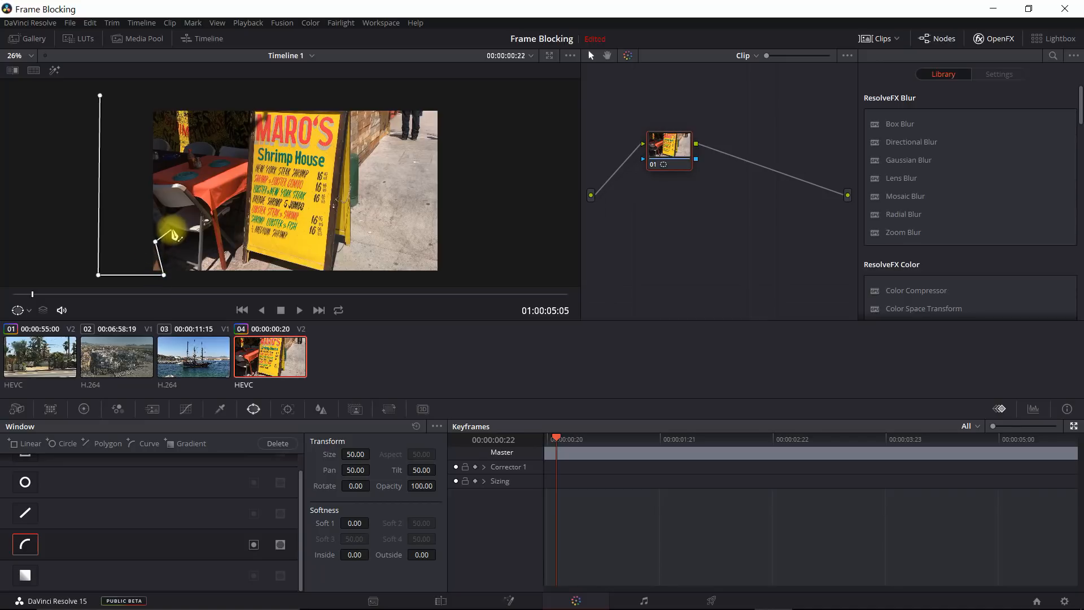
drag(171, 233, 146, 183)
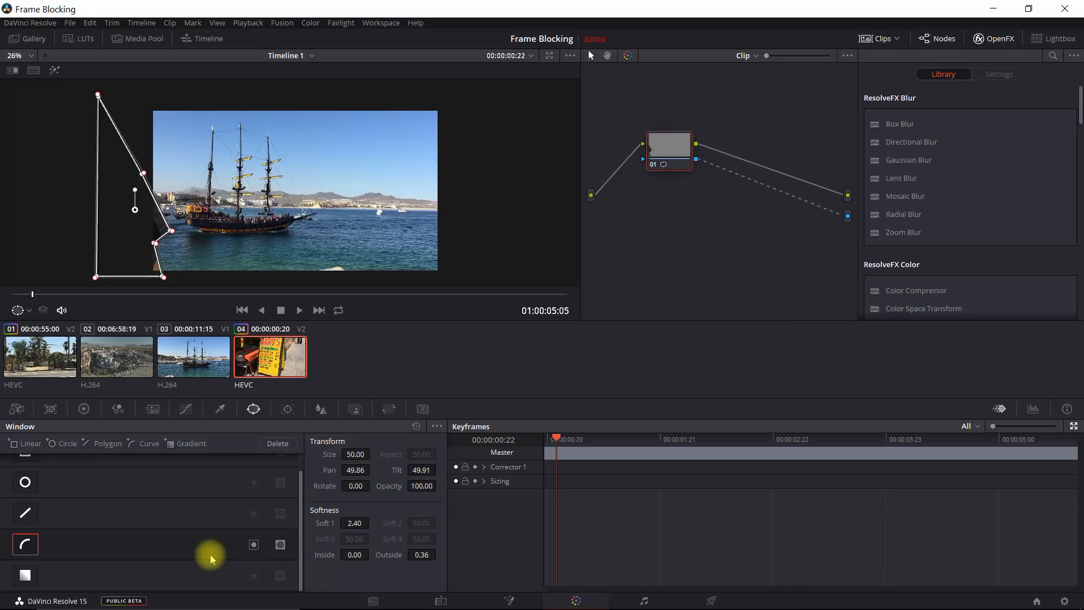
mouse_move(251, 544)
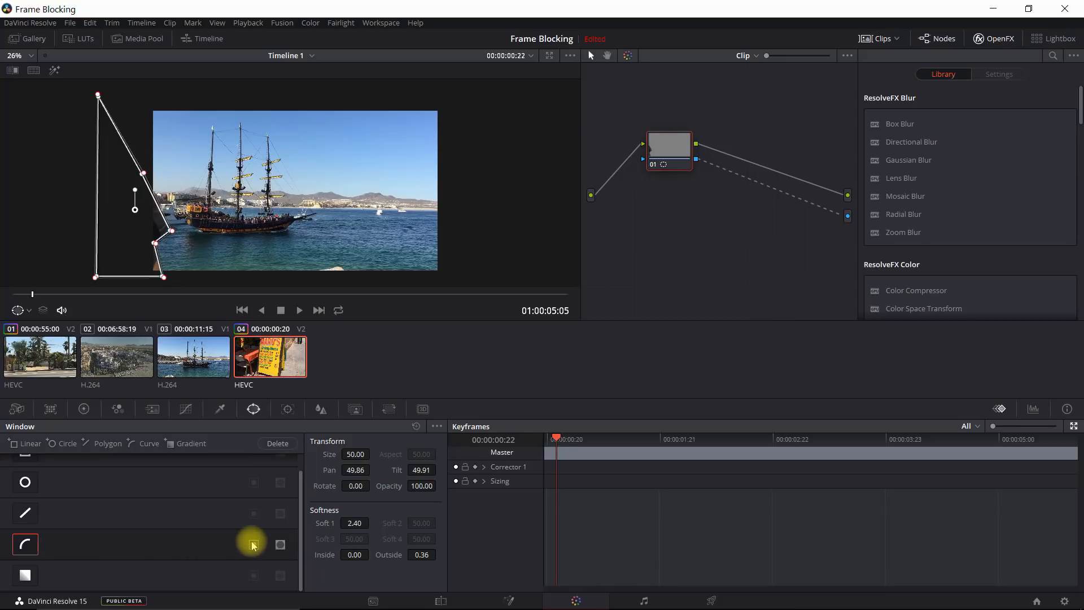
mouse_move(255, 550)
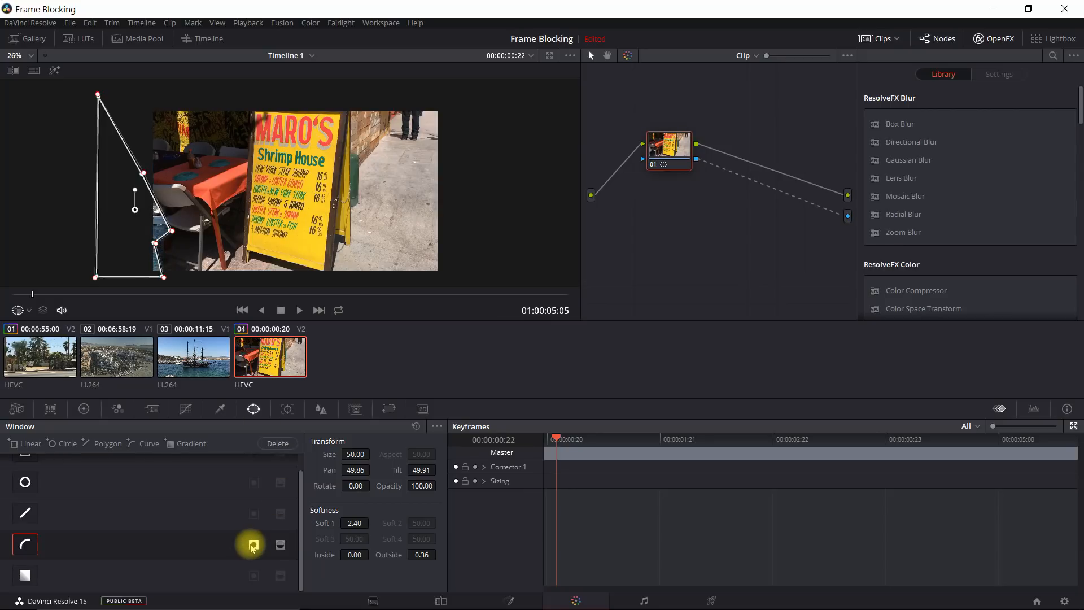
click(193, 356)
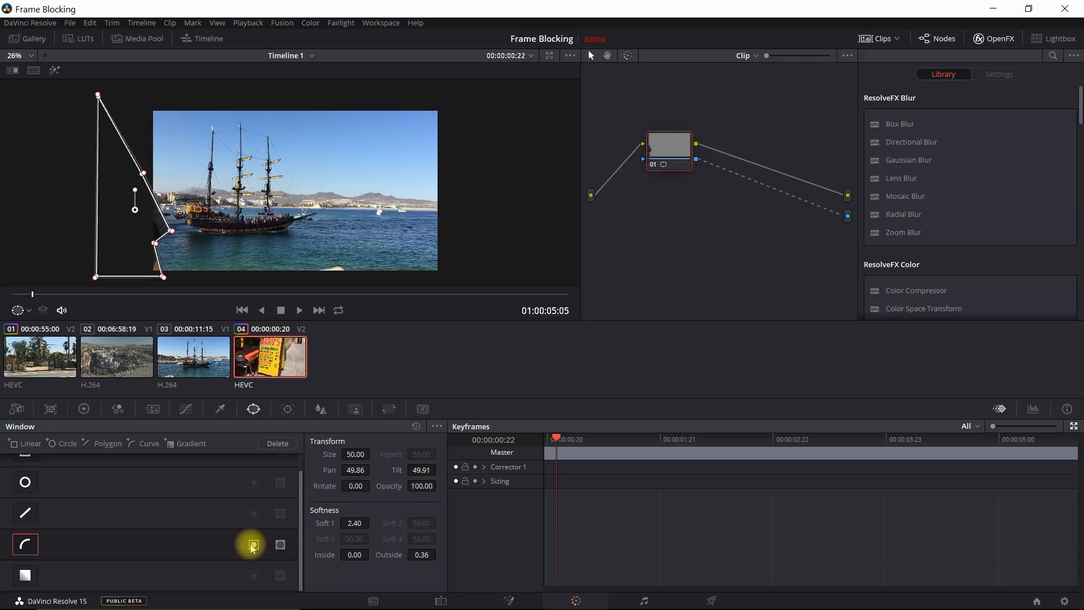
mouse_move(489, 477)
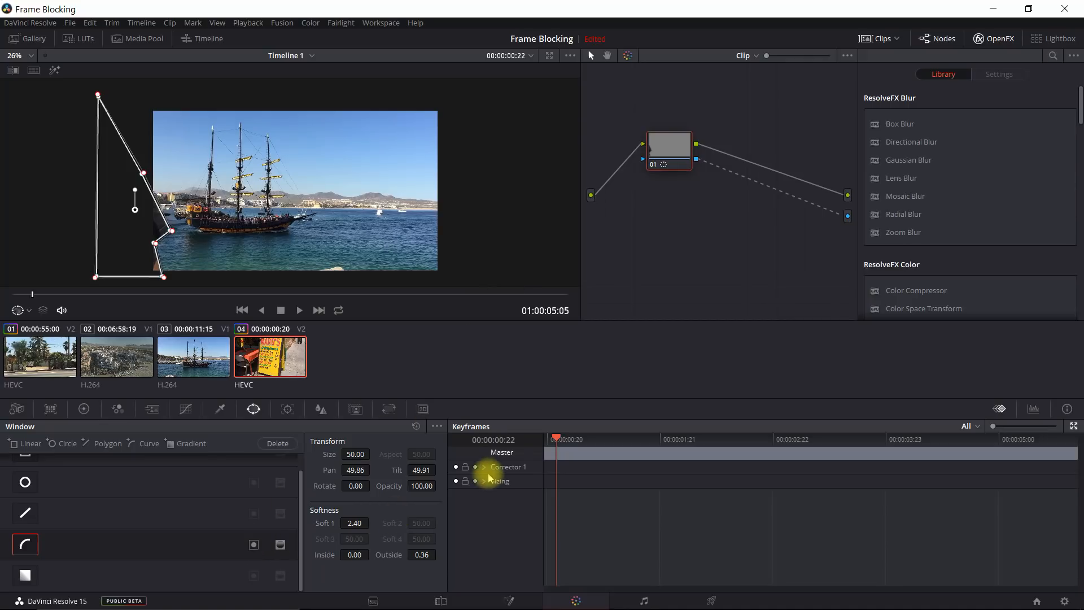
mouse_move(475, 468)
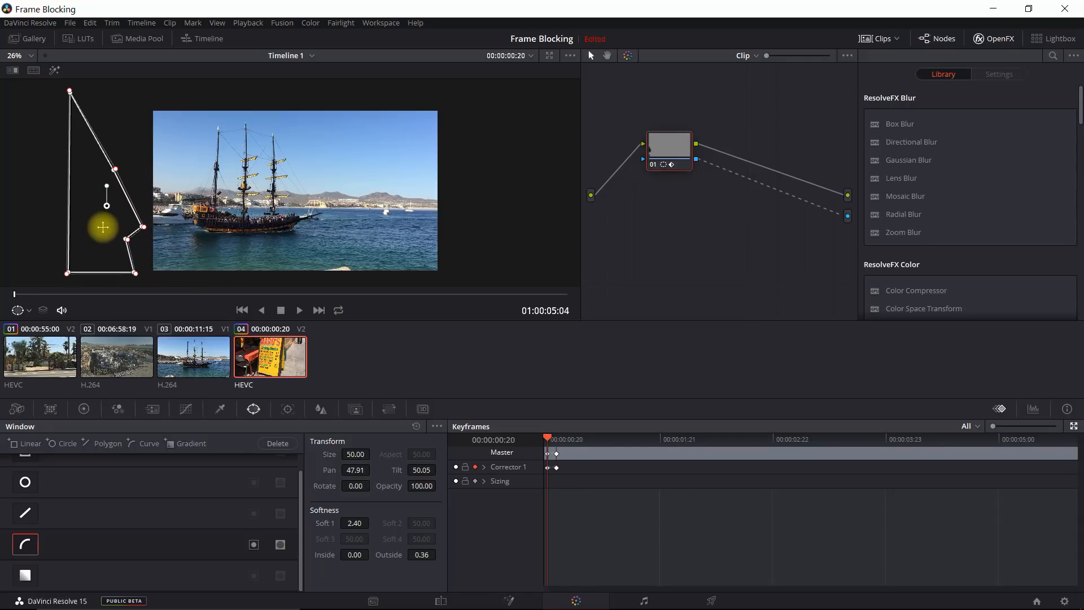
Keyframe the mask to follow the person's edge over the first frames, then return to the Edit page.
key(Right)
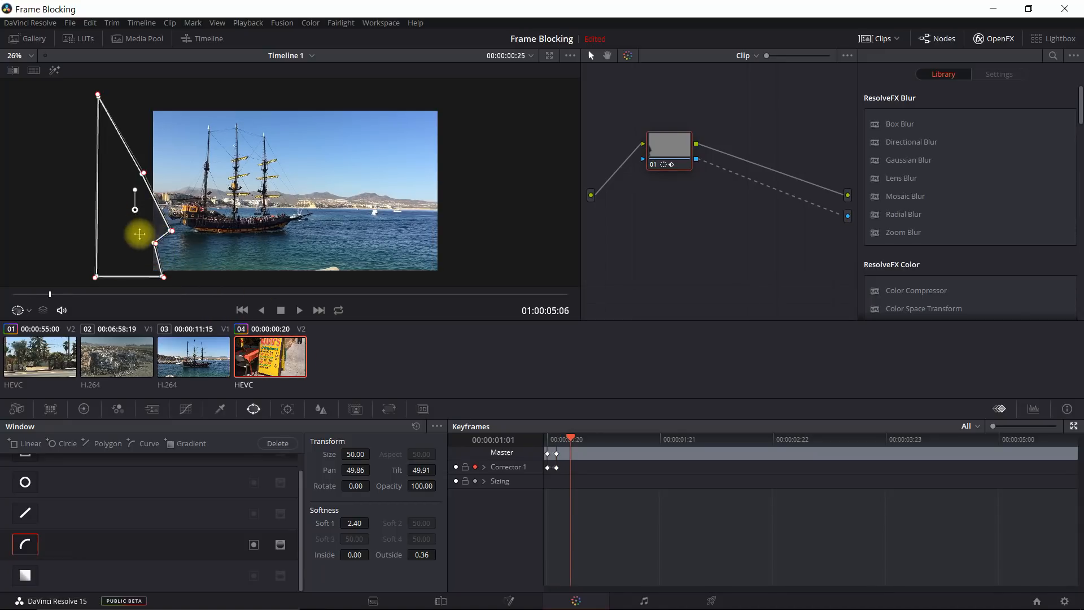
drag(138, 234, 171, 226)
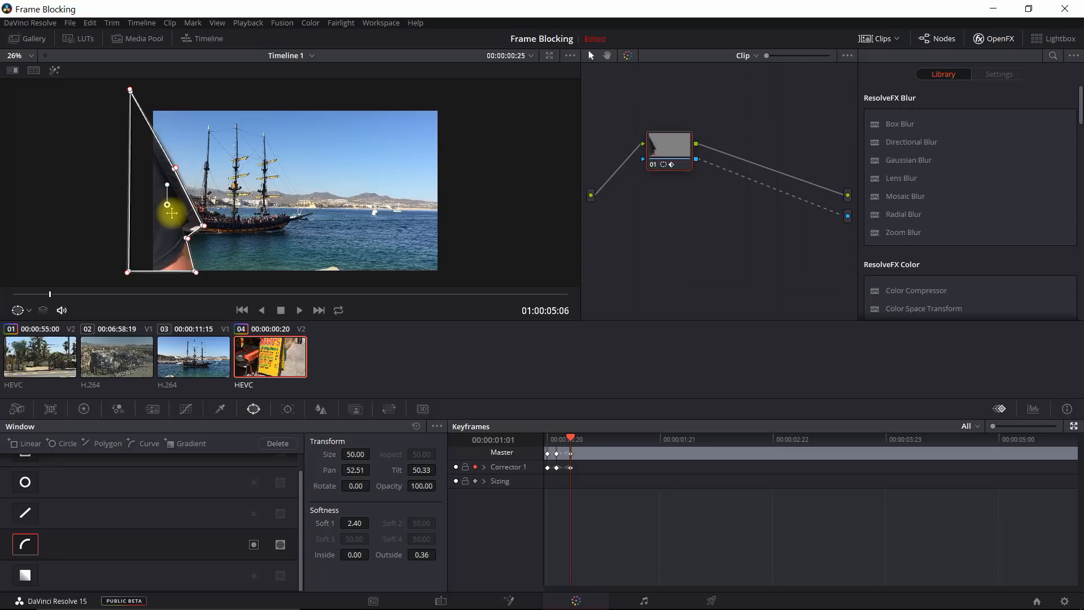
click(441, 600)
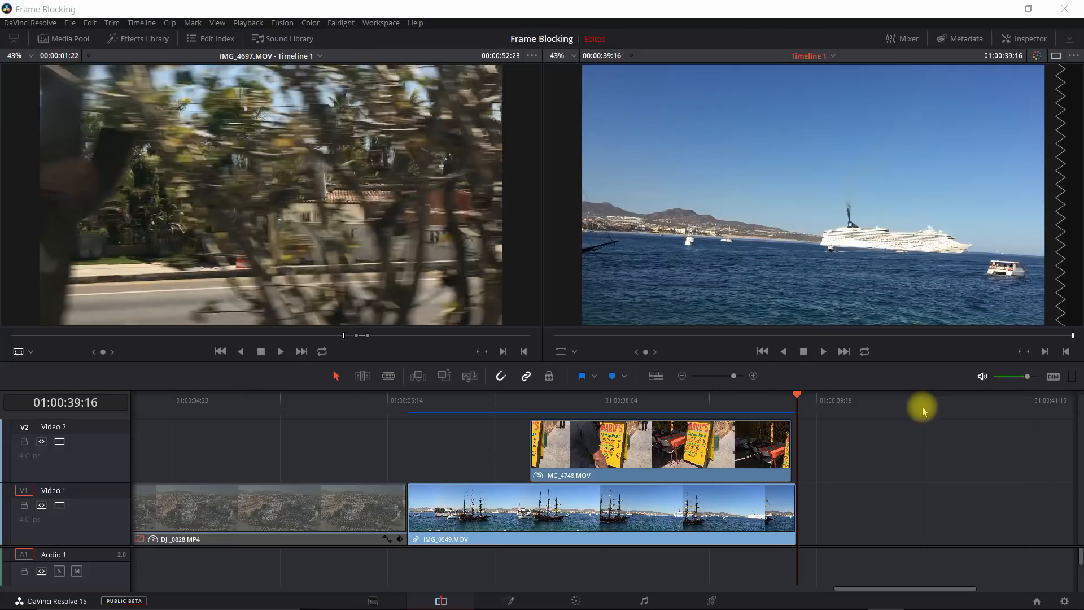